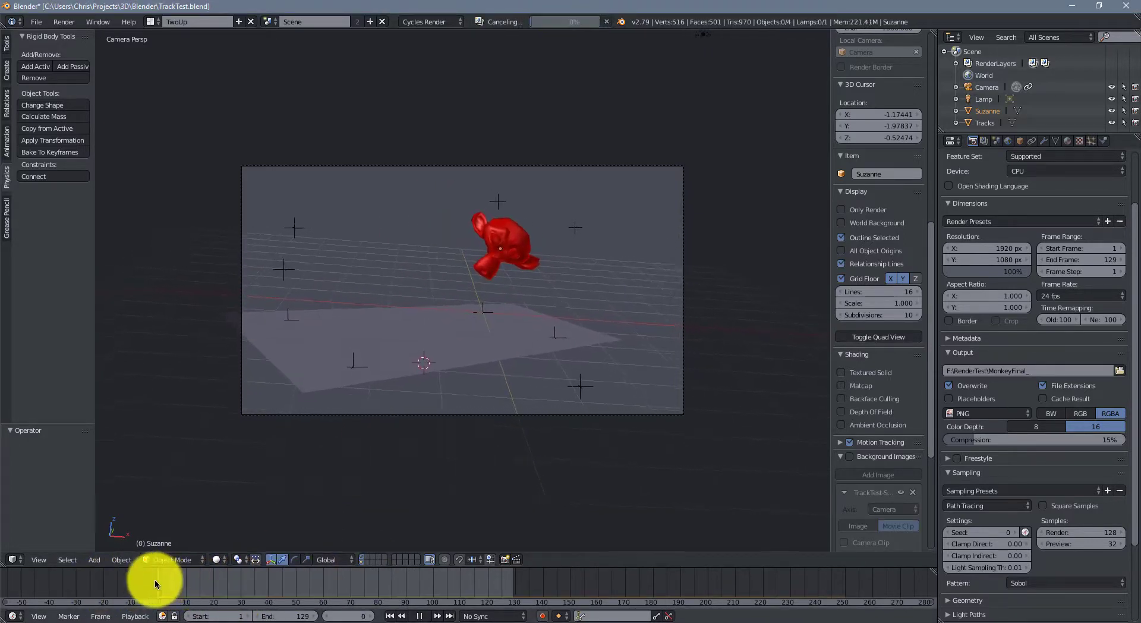
# Step: Select the red Suzanne monkey head in the camera view
pyautogui.click(502, 247)
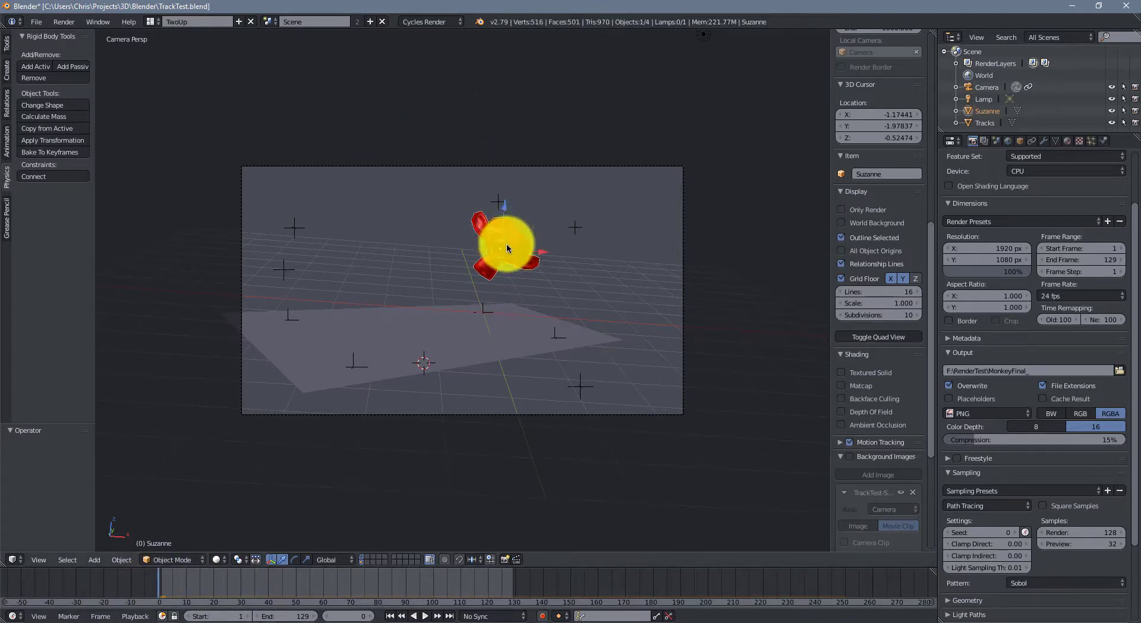
pyautogui.click(424, 616)
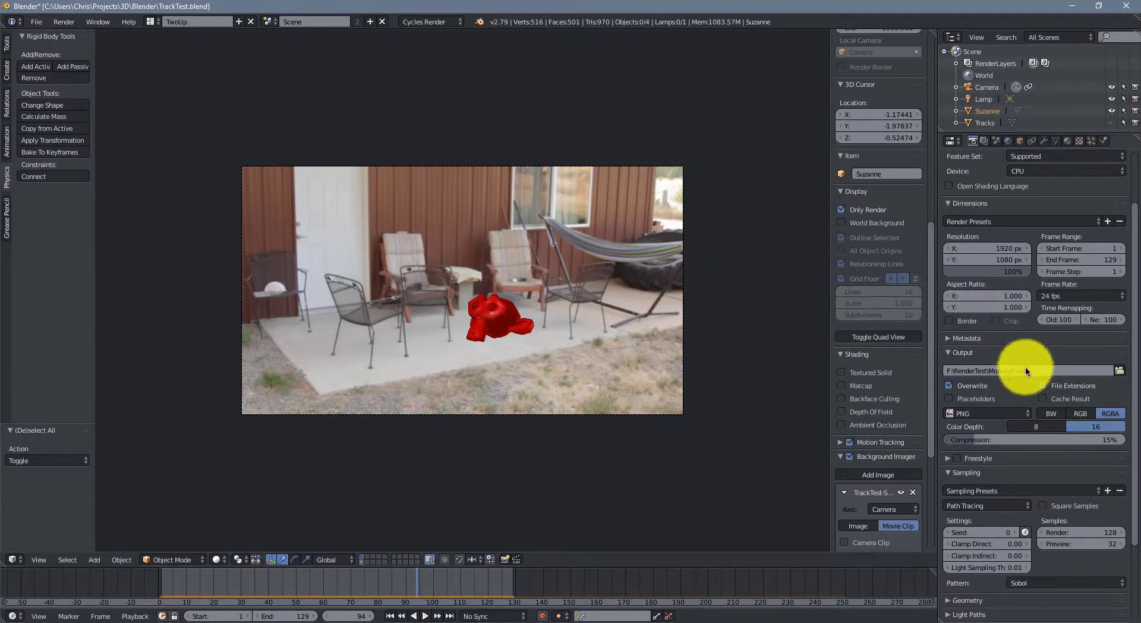
# Step: Point the render output to F:\RenderTest\ with the file name Monkey_
pyautogui.click(1119, 370)
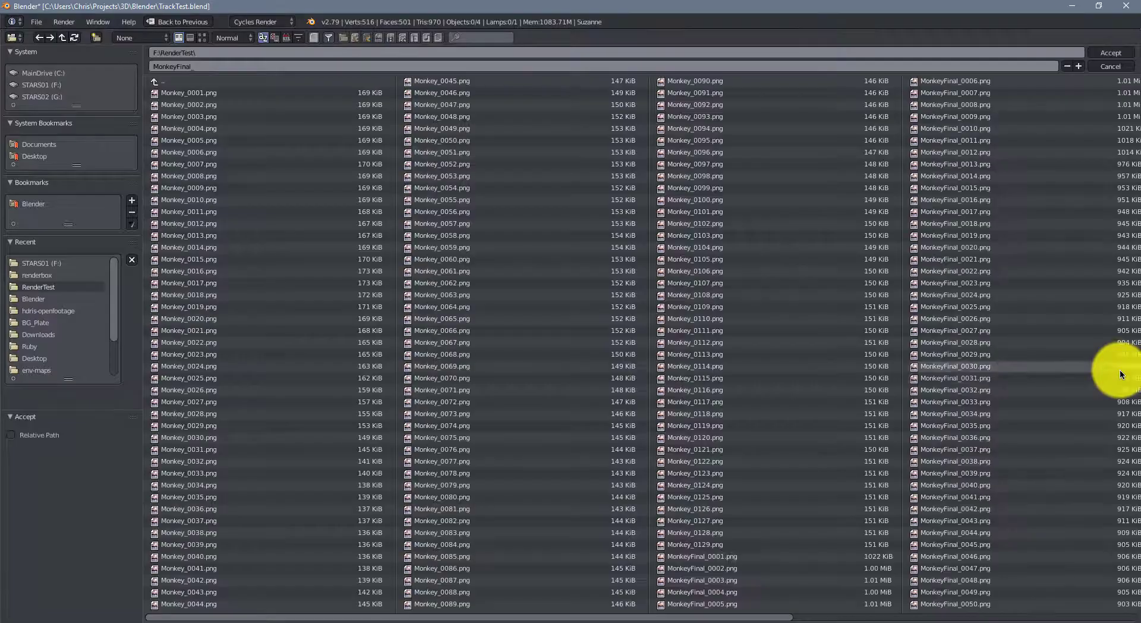
pyautogui.click(188, 93)
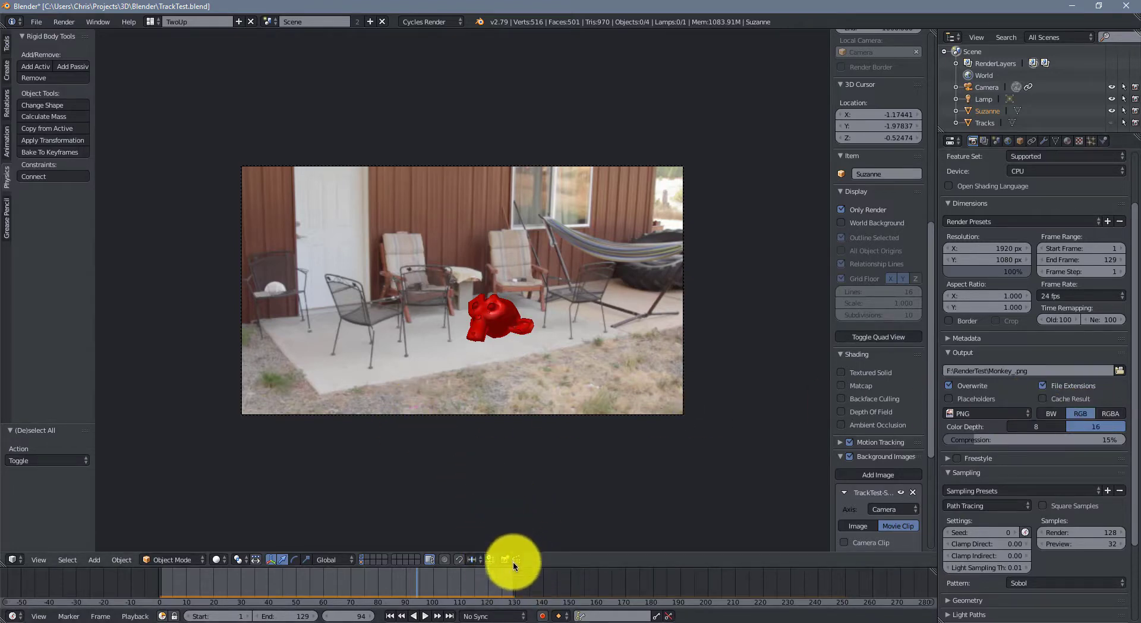
pyautogui.moveTo(500, 529)
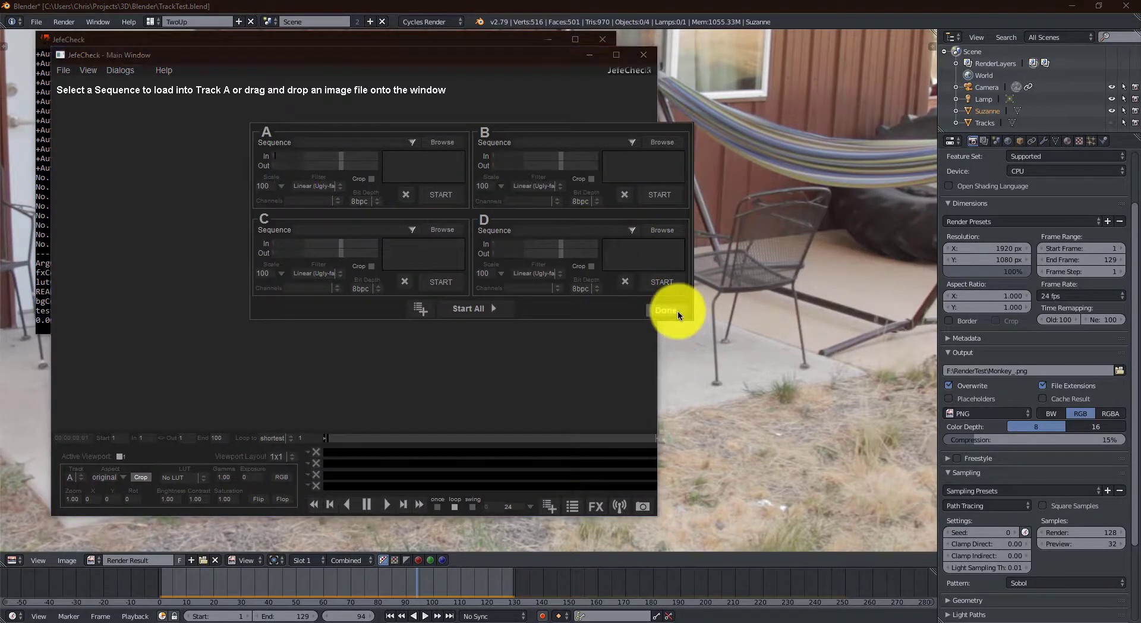
# Step: Dismiss JefeCheck's sequence loading panel with Done
pyautogui.click(665, 309)
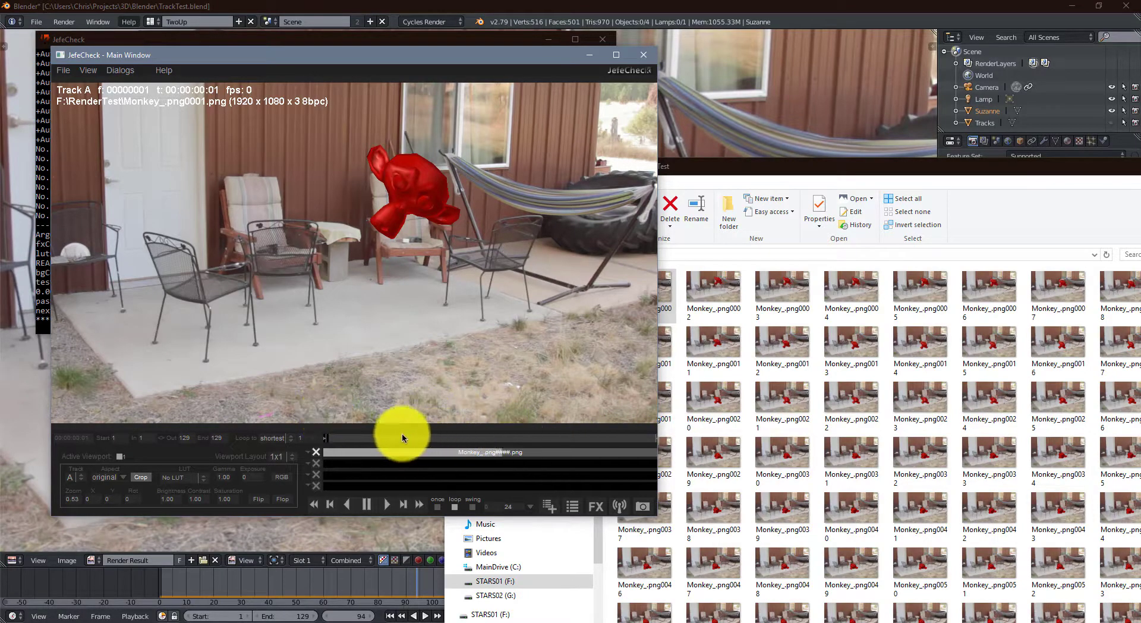
pyautogui.moveTo(557, 442)
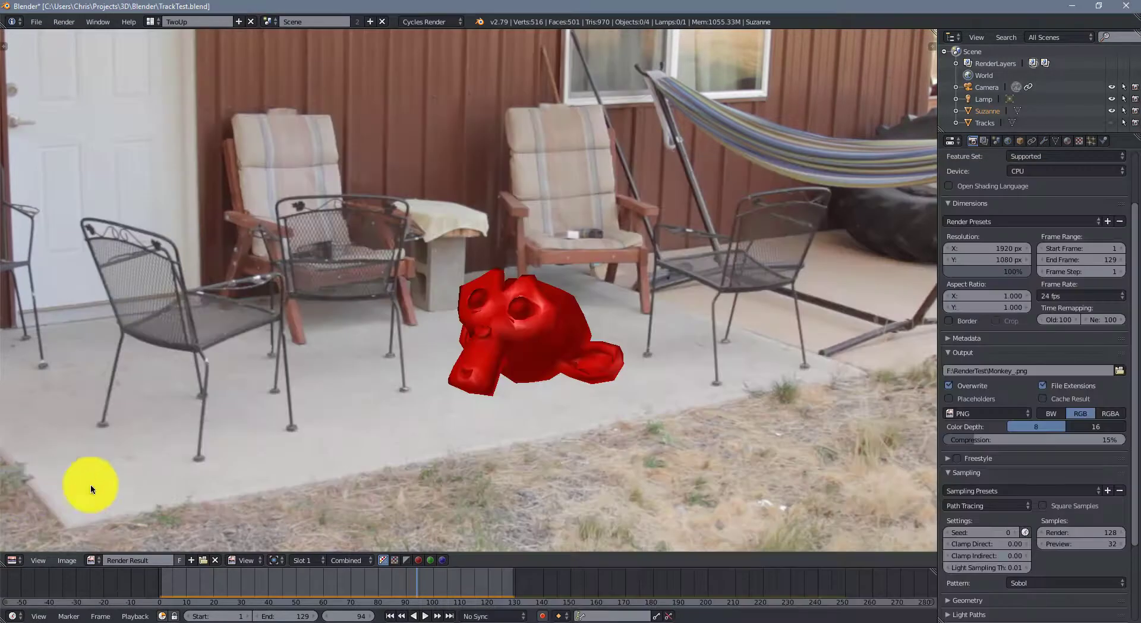
pyautogui.moveTo(610, 345)
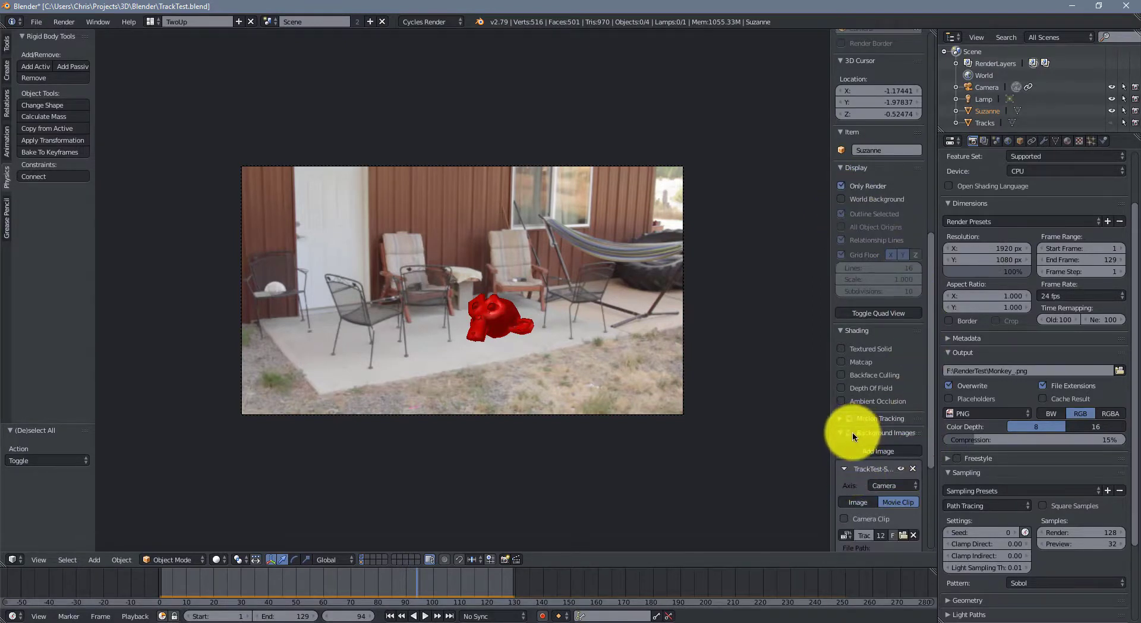
# Step: Hide the patio background images and switch output colour to RGBA
pyautogui.click(842, 432)
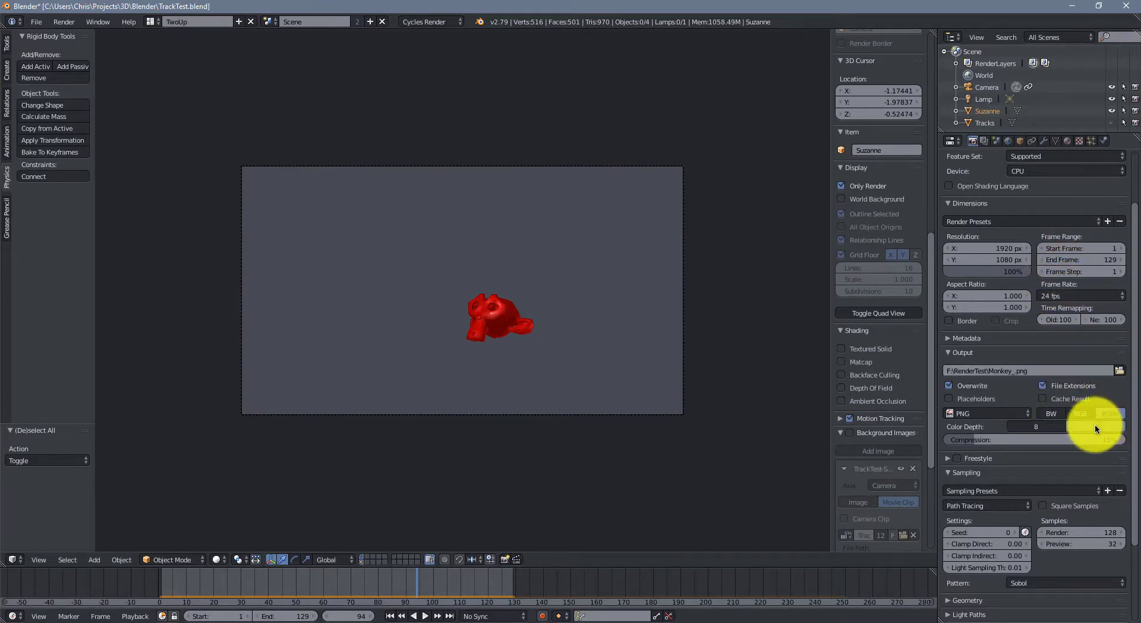
pyautogui.click(1109, 413)
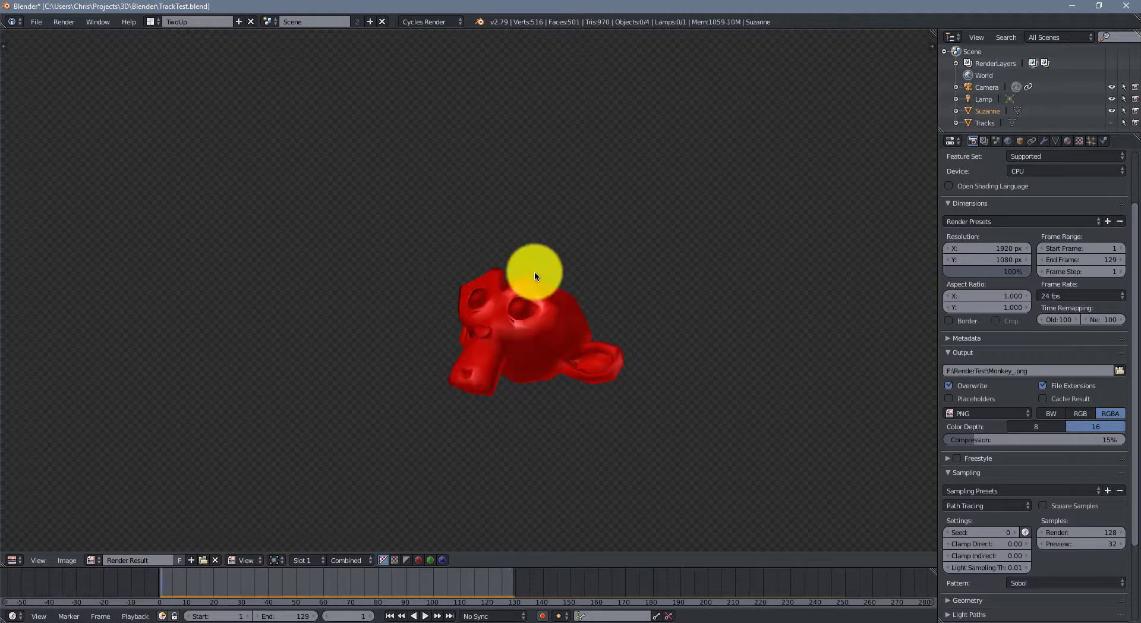
pyautogui.moveTo(535, 275); pyautogui.dragTo(512, 314)
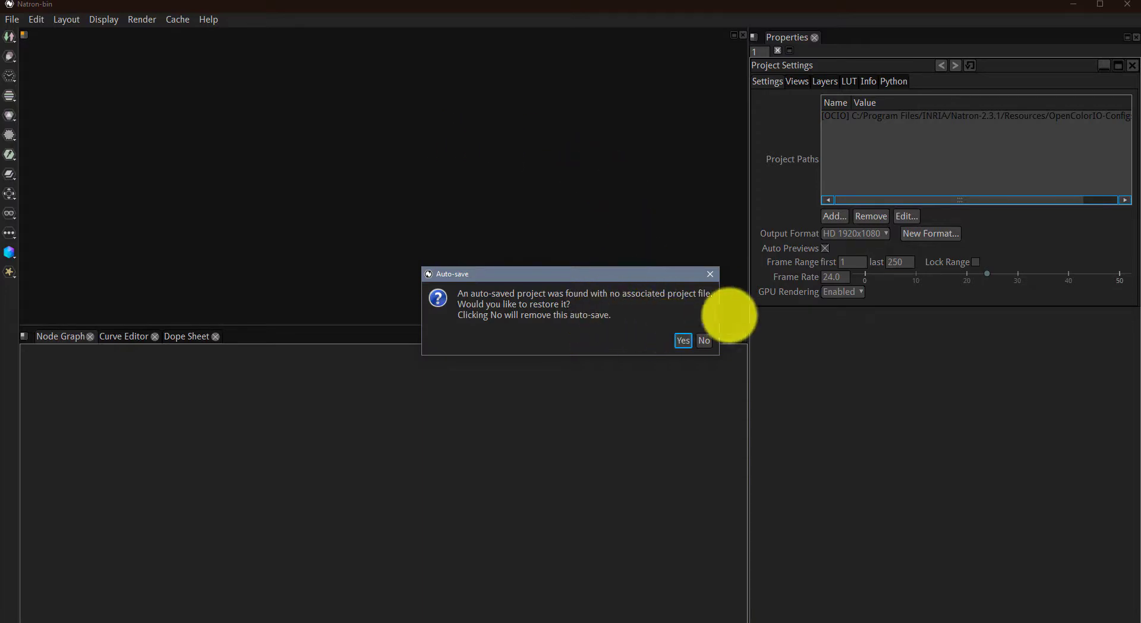
# Step: Decline the auto-save restore and move the Viewer1 node lower in the graph
pyautogui.click(682, 340)
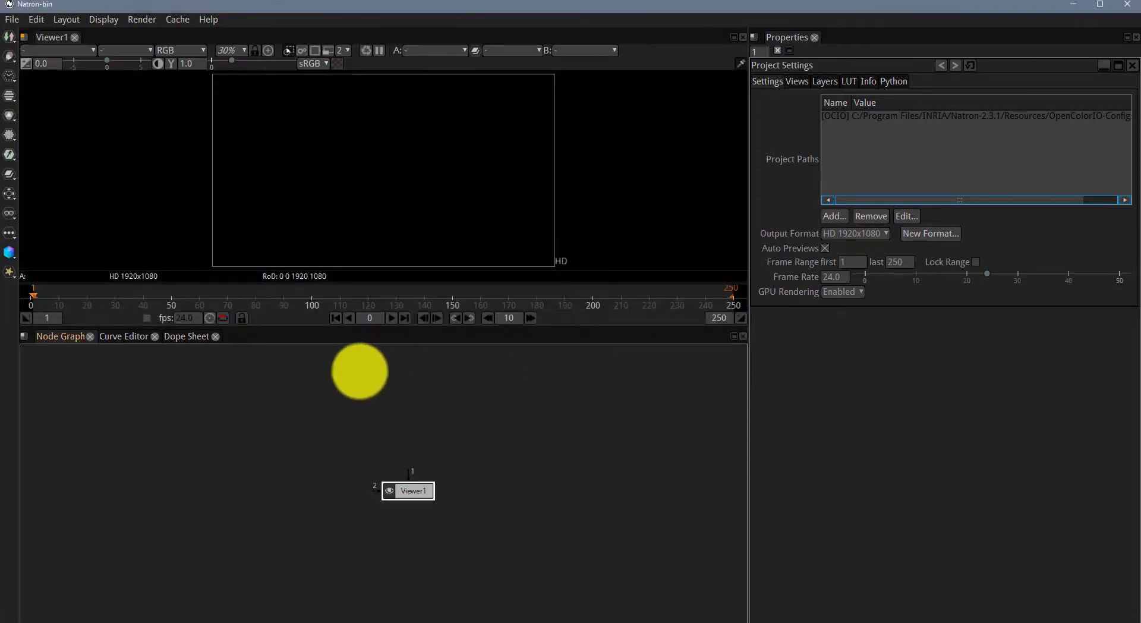
pyautogui.moveTo(360, 371); pyautogui.dragTo(428, 461)
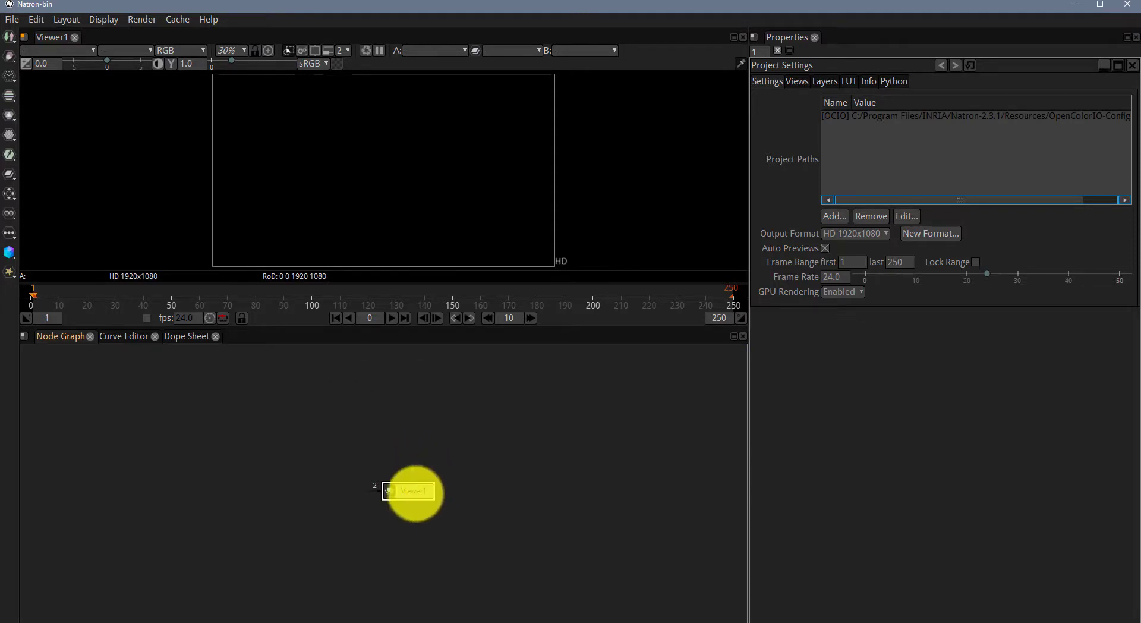
pyautogui.moveTo(412, 491); pyautogui.dragTo(682, 580)
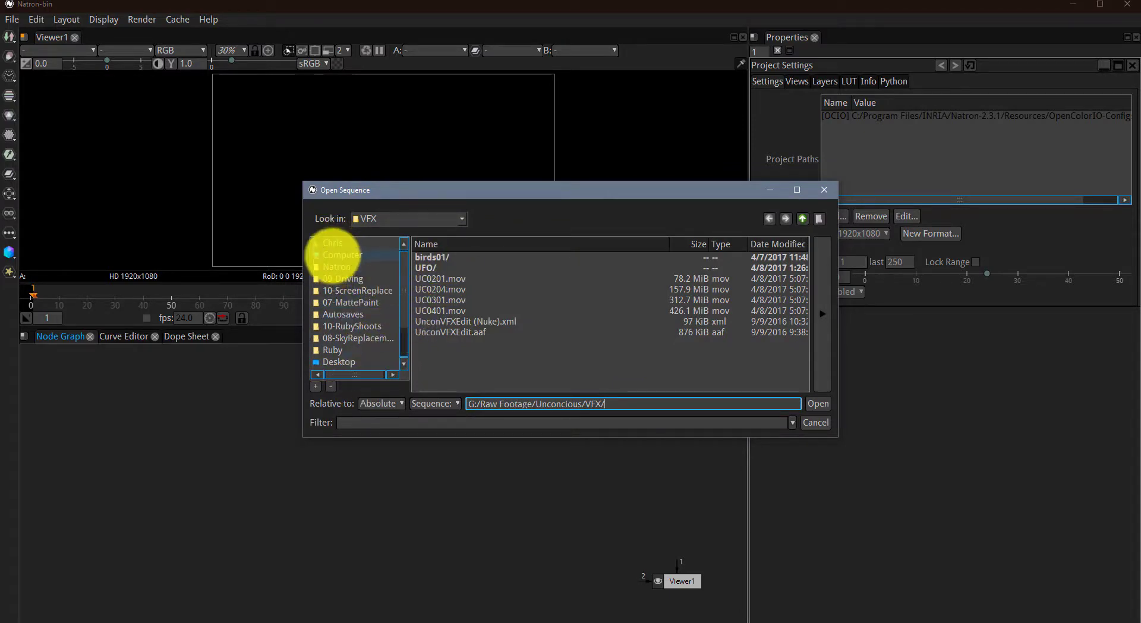
# Step: Read in F:/TrackTest-STILL.MOV and reposition its Read node in the graph
pyautogui.click(343, 255)
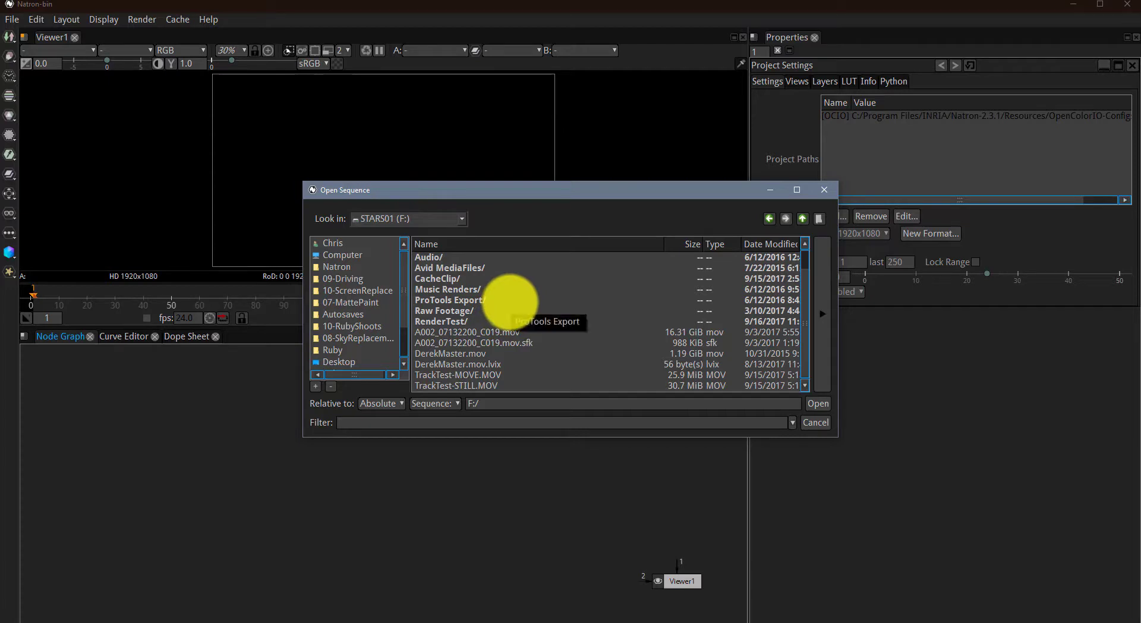
pyautogui.moveTo(506, 289)
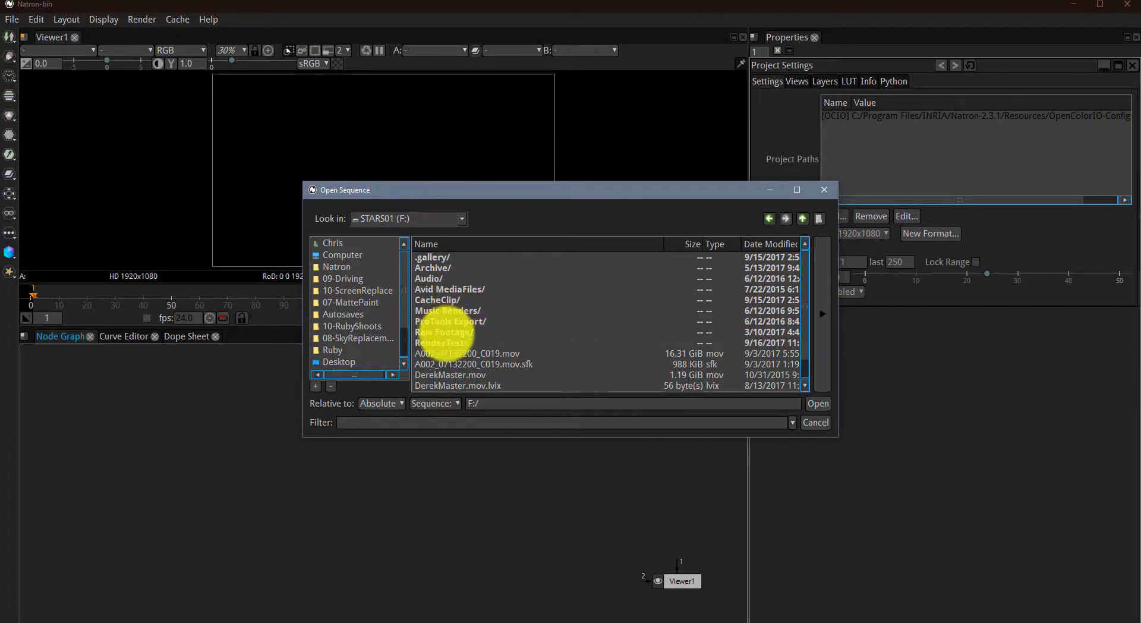
pyautogui.scroll(-3)
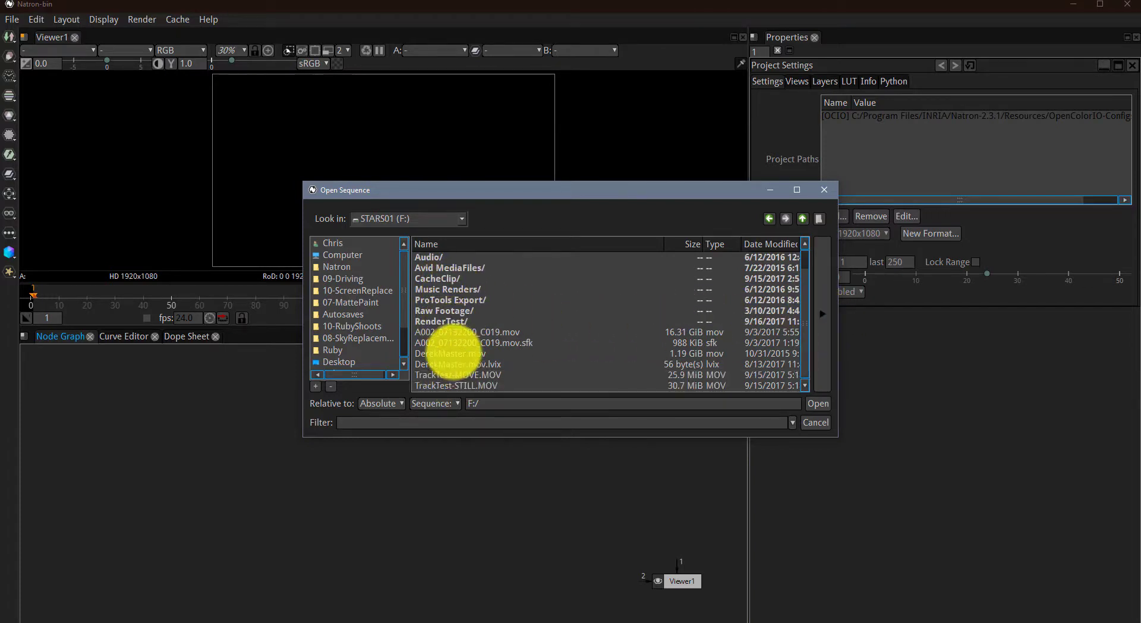
pyautogui.click(455, 386)
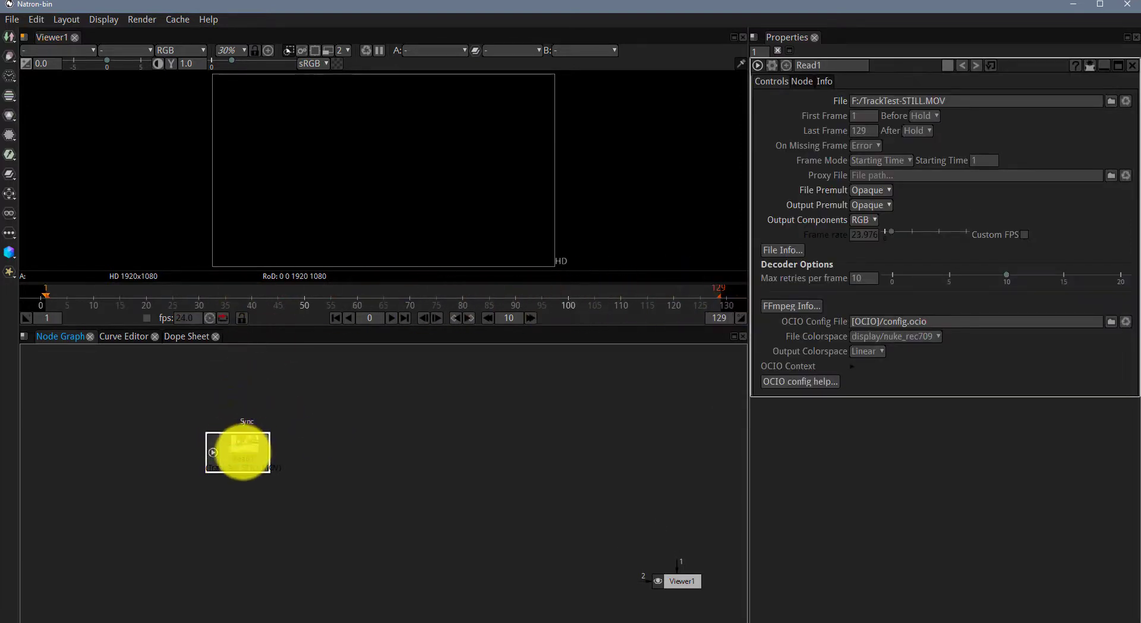
pyautogui.moveTo(242, 450); pyautogui.dragTo(379, 414)
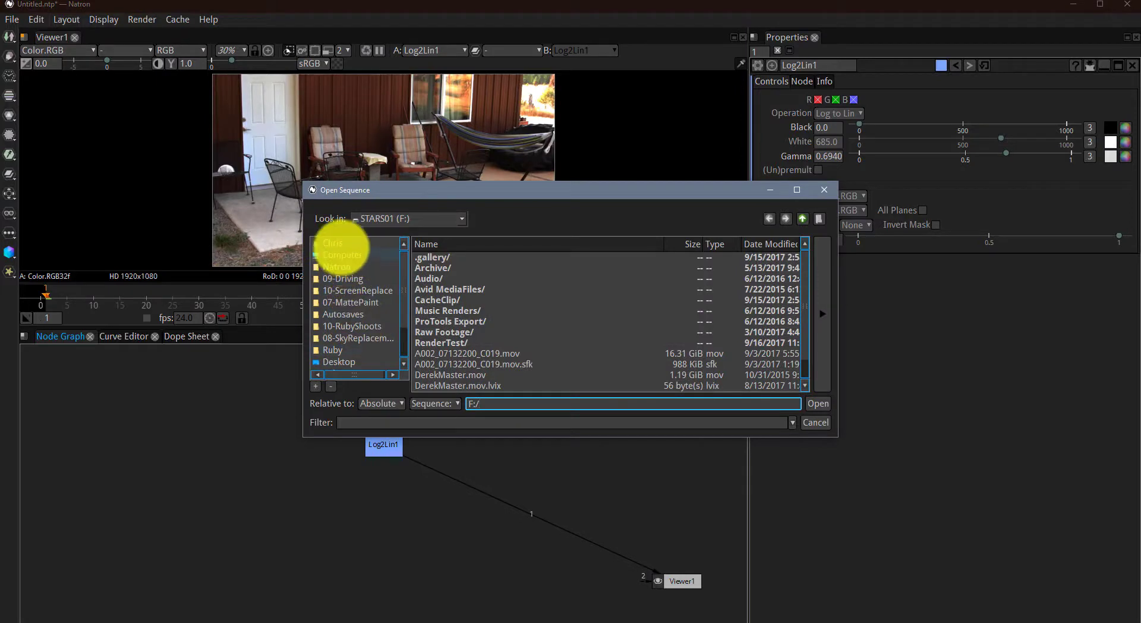
pyautogui.moveTo(452, 334)
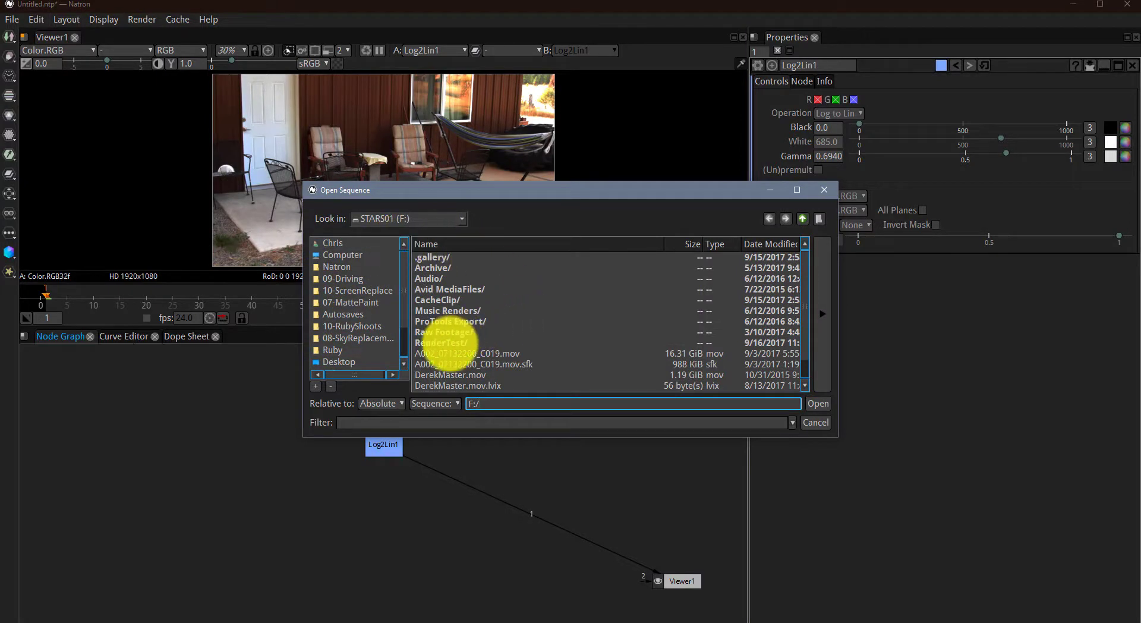
# Step: Open the RenderTest folder holding the Suzanne PNG renders
pyautogui.doubleClick(440, 343)
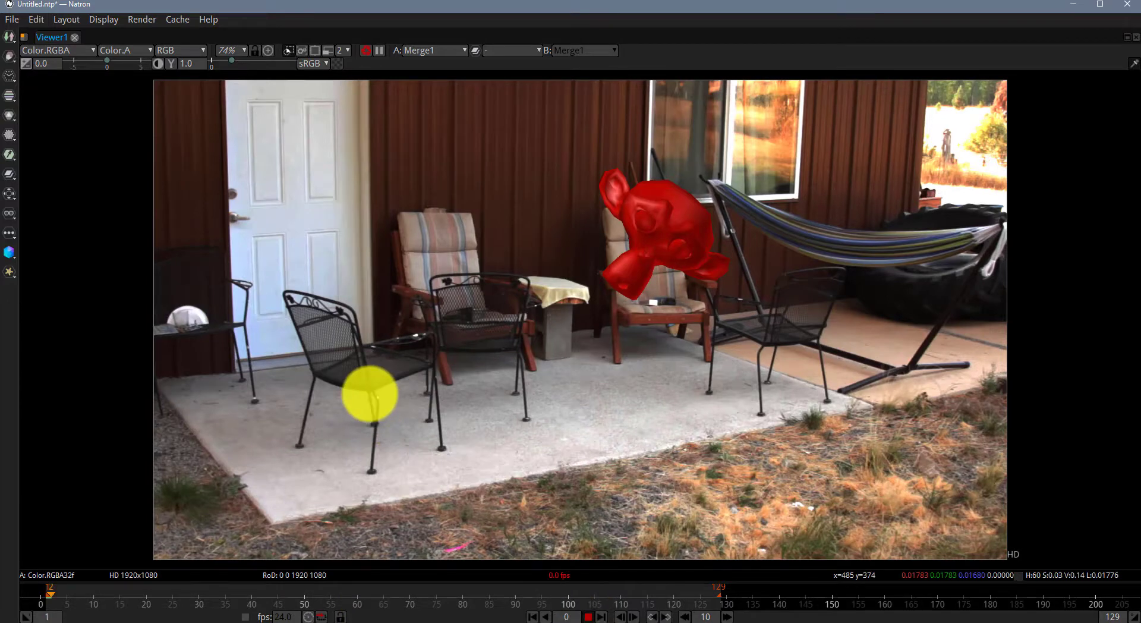
pyautogui.click(587, 616)
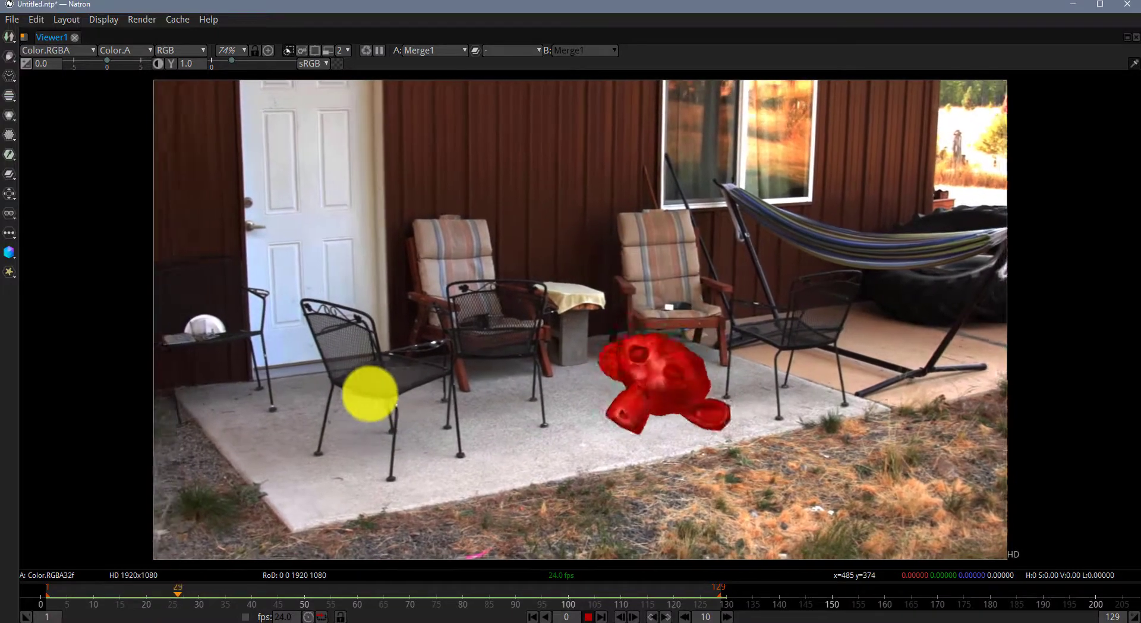
pyautogui.click(424, 587)
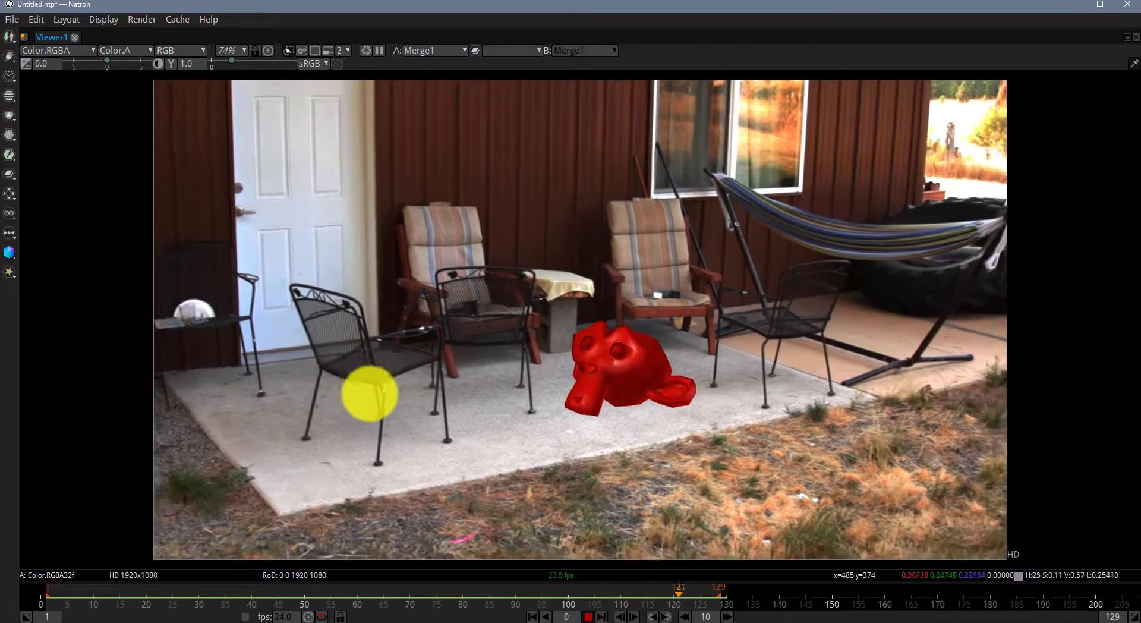
pyautogui.click(256, 590)
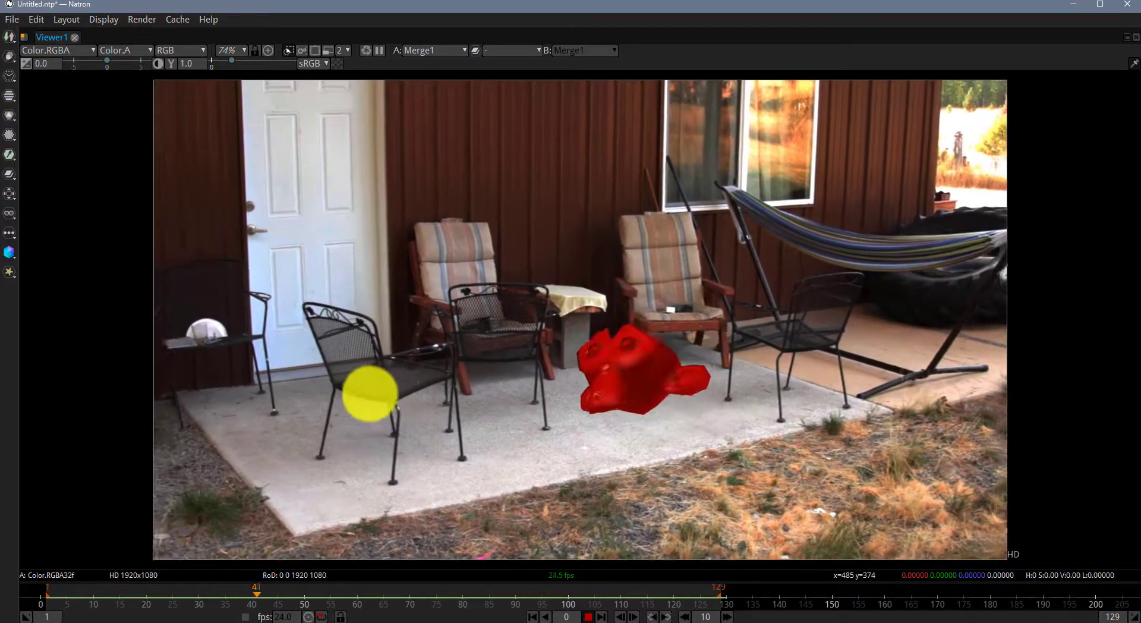
pyautogui.click(509, 587)
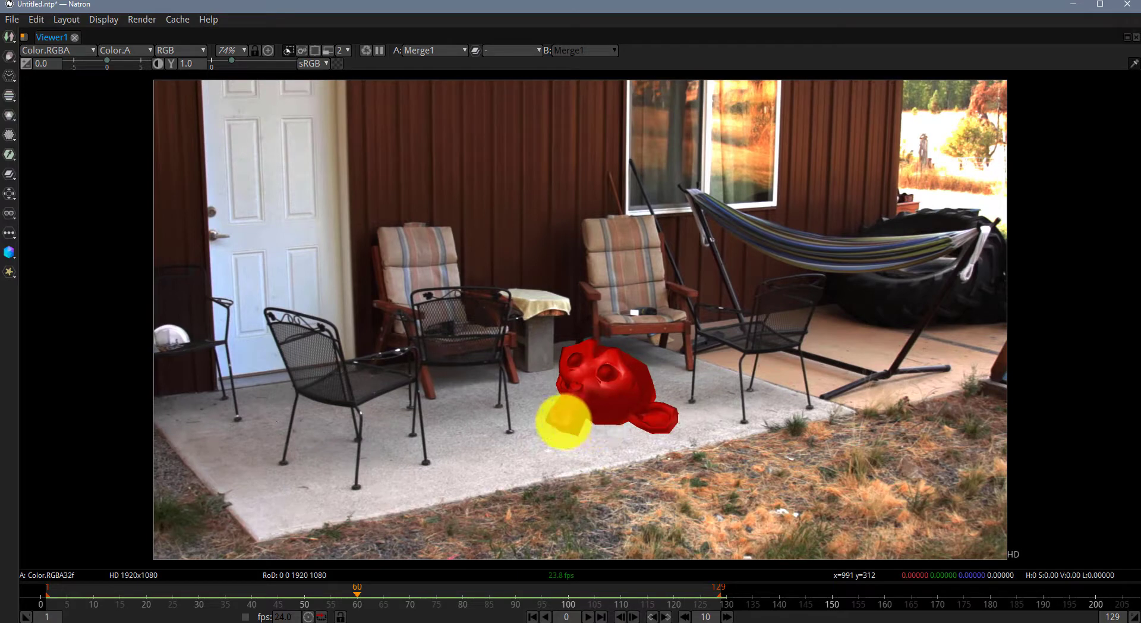
# Step: Restore the layout and move the Read2 Suzanne node out of the way
pyautogui.moveTo(564, 415); pyautogui.dragTo(440, 353)
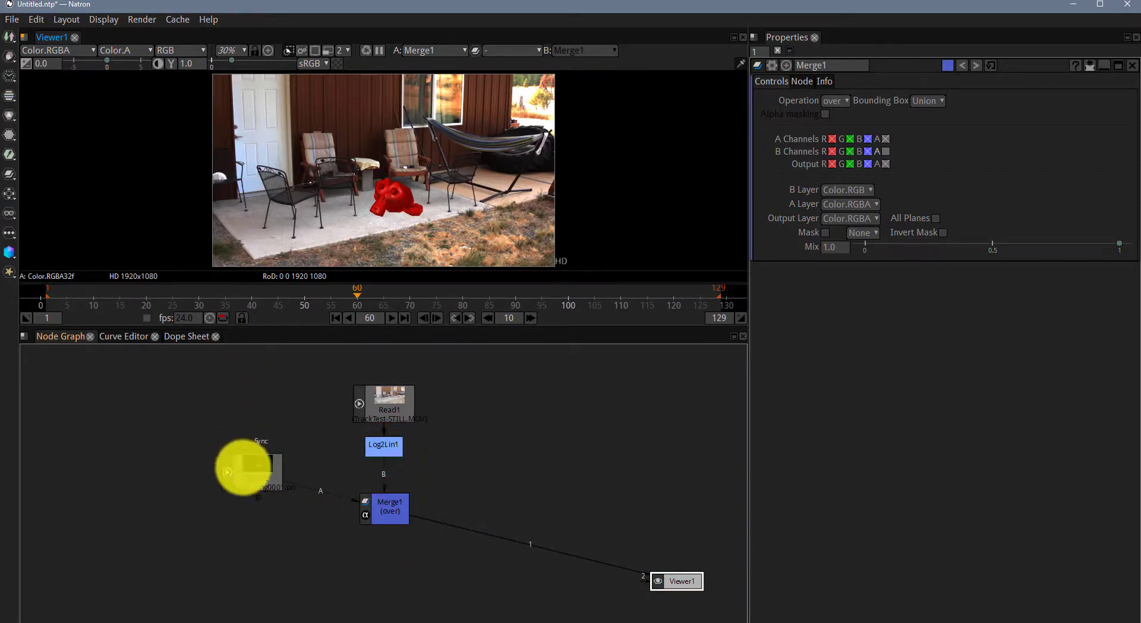
pyautogui.moveTo(261, 470); pyautogui.dragTo(233, 448)
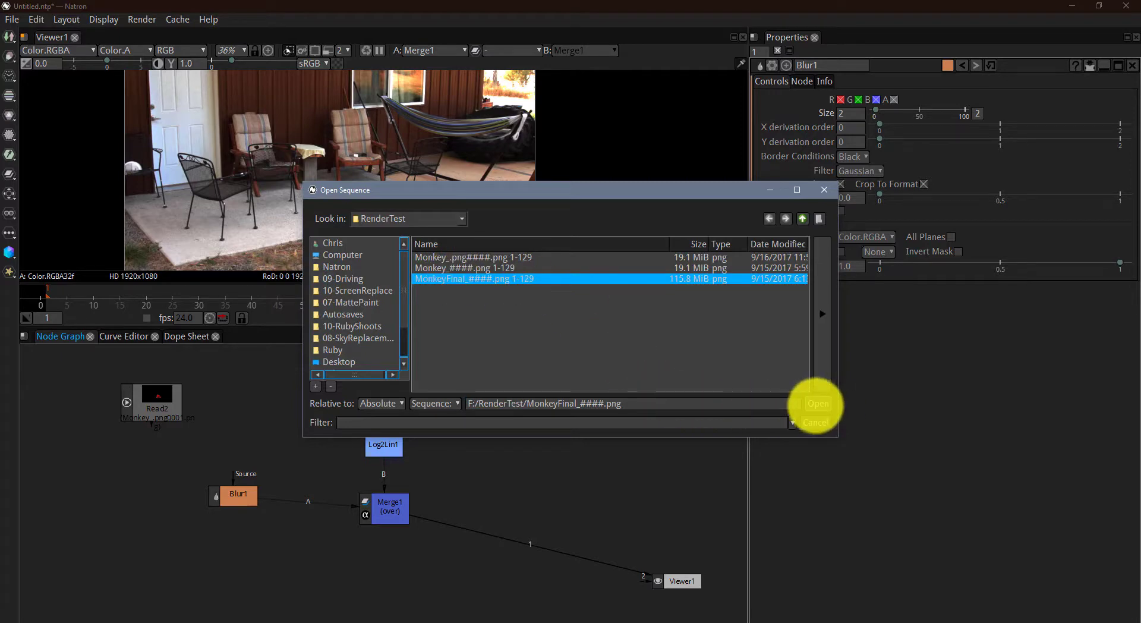
# Step: Load the MonkeyFinal_####.png sequence from RenderTest
pyautogui.click(817, 403)
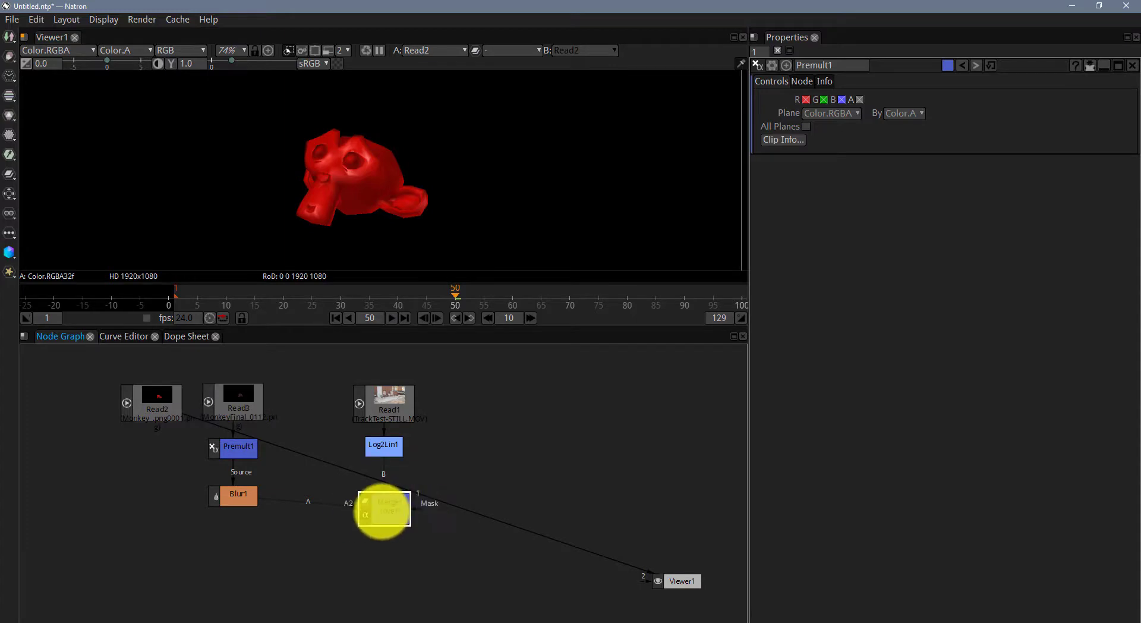
pyautogui.click(383, 507)
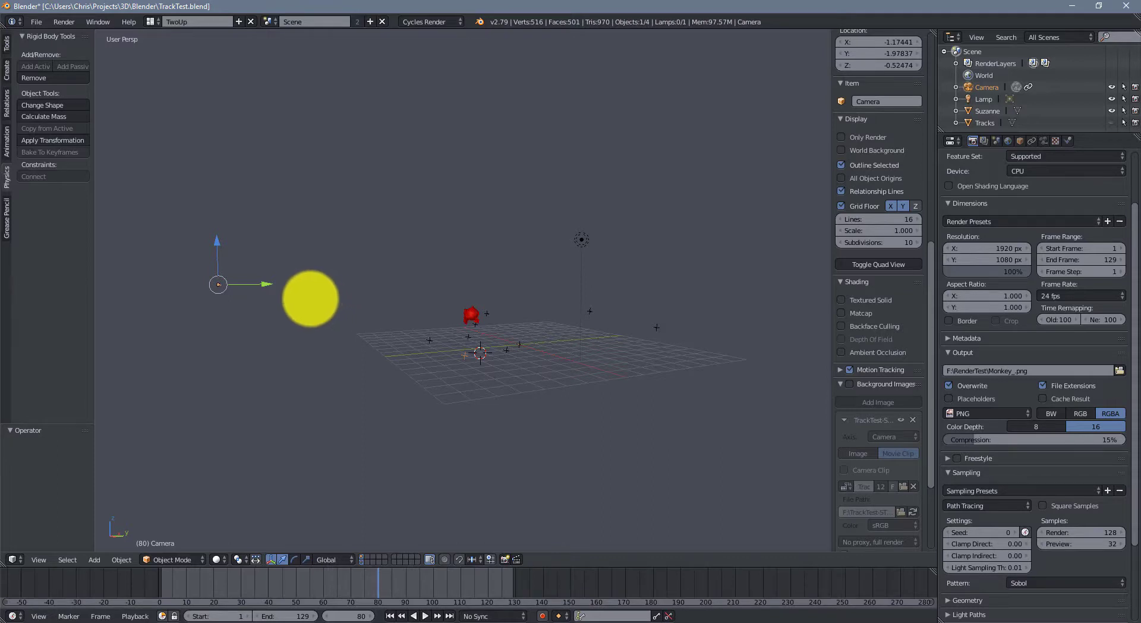
# Step: Apply Constraint to F-Curve on the Camera Solver constraint
pyautogui.moveTo(309, 298); pyautogui.dragTo(713, 240)
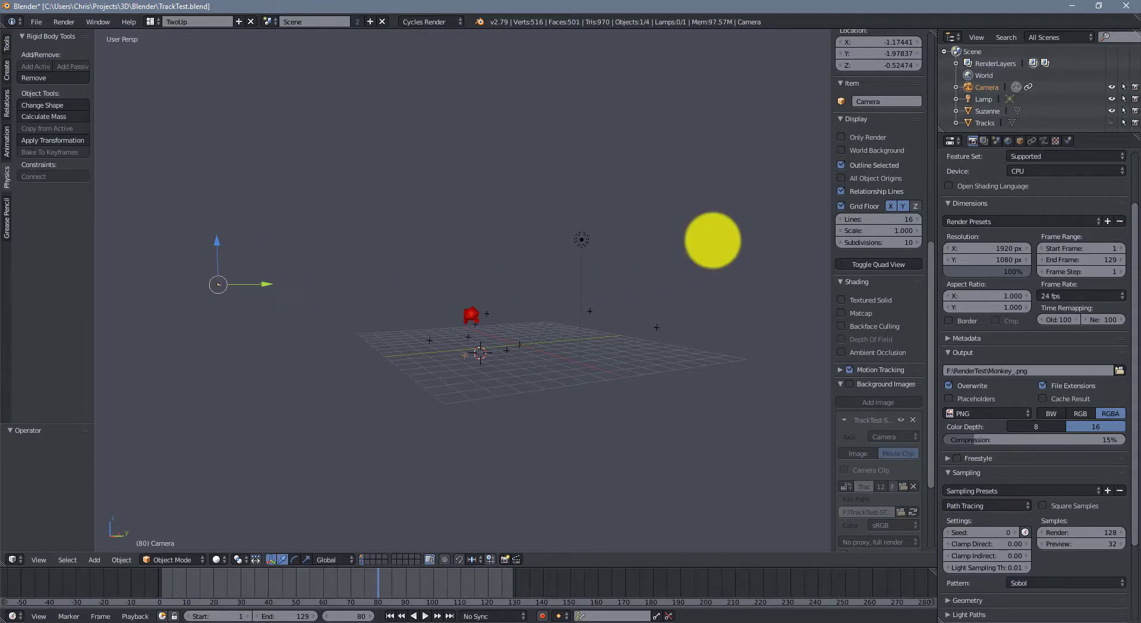
pyautogui.click(1009, 141)
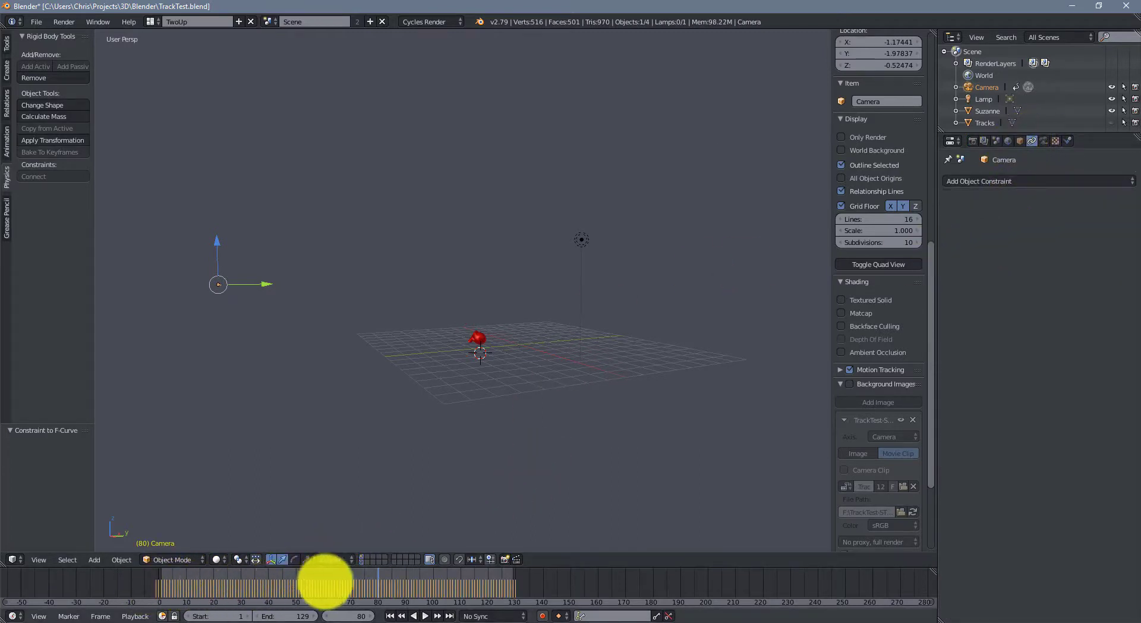
# Step: Switch the area to the Graph Editor and box-select the Camera's X Location keyframes
pyautogui.click(13, 559)
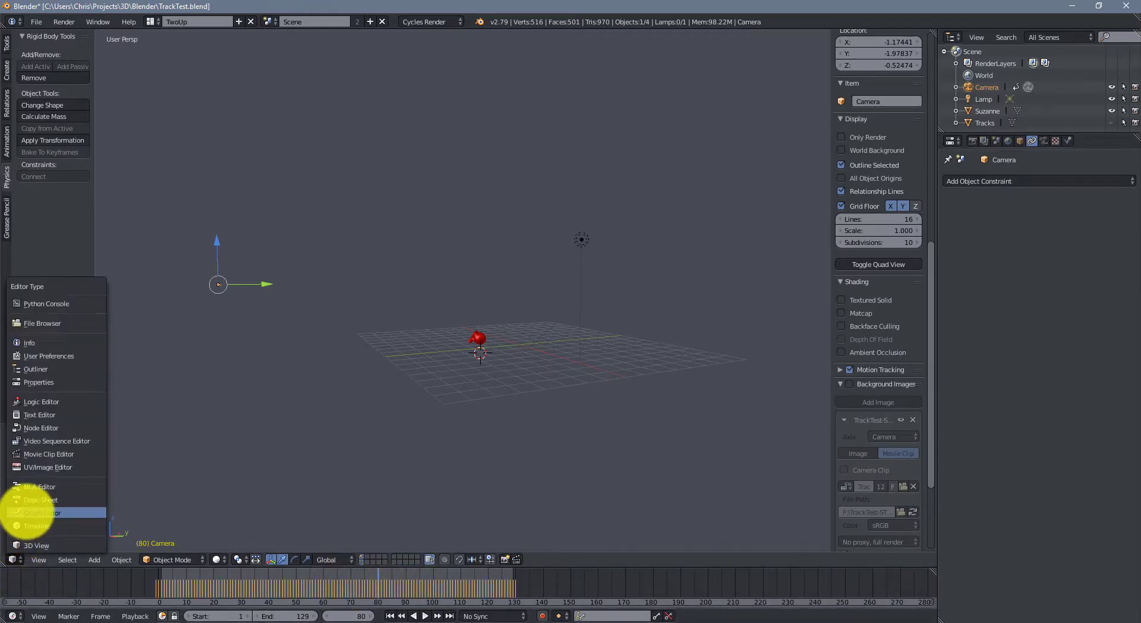
pyautogui.click(35, 512)
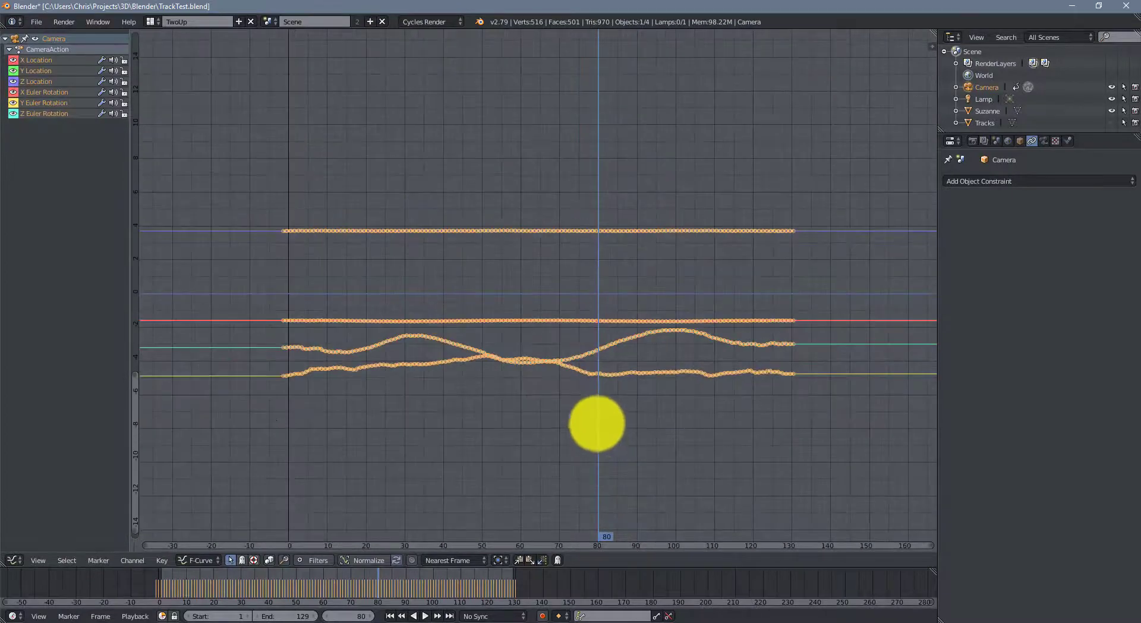
pyautogui.click(369, 559)
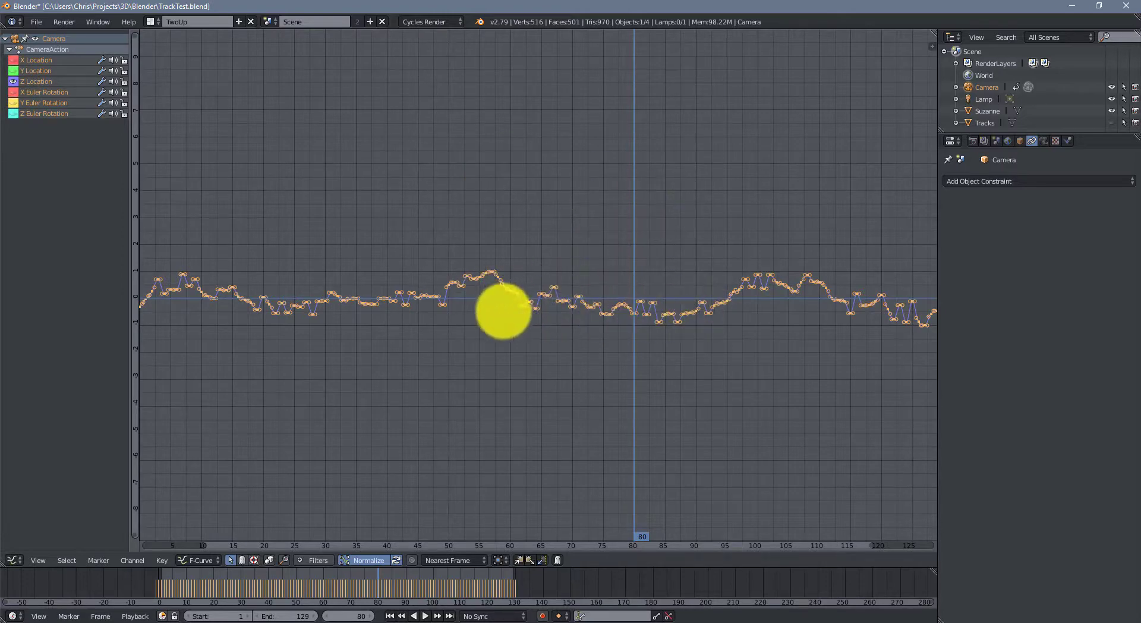
pyautogui.moveTo(502, 313); pyautogui.dragTo(595, 304)
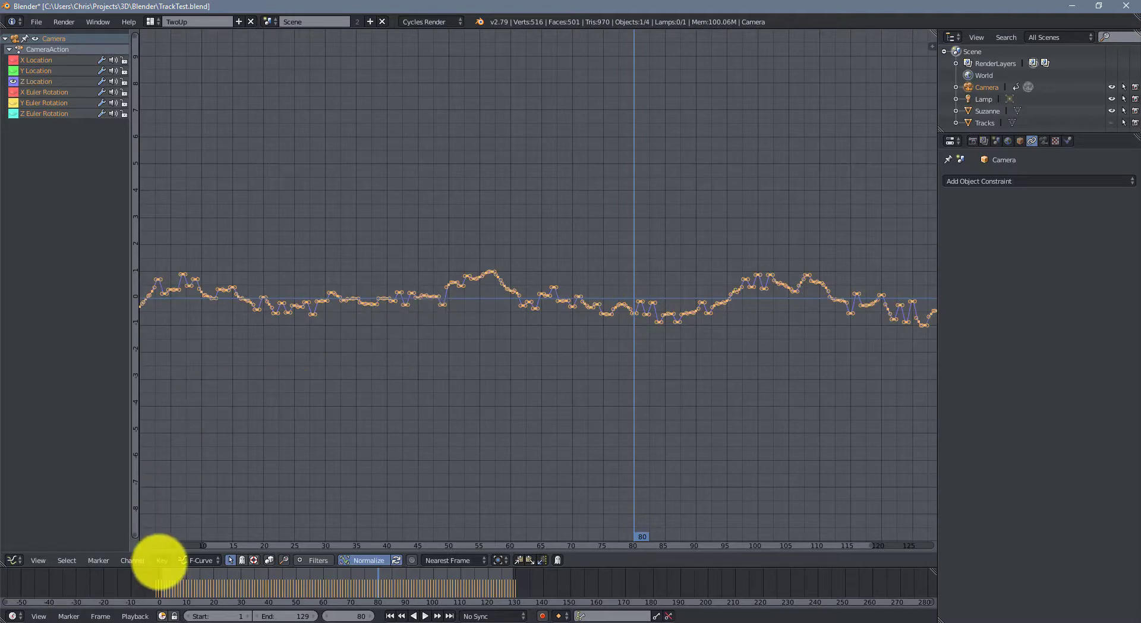
# Step: Apply Key > Smooth Keys to the Camera's X Location, then again to Y Location
pyautogui.click(162, 560)
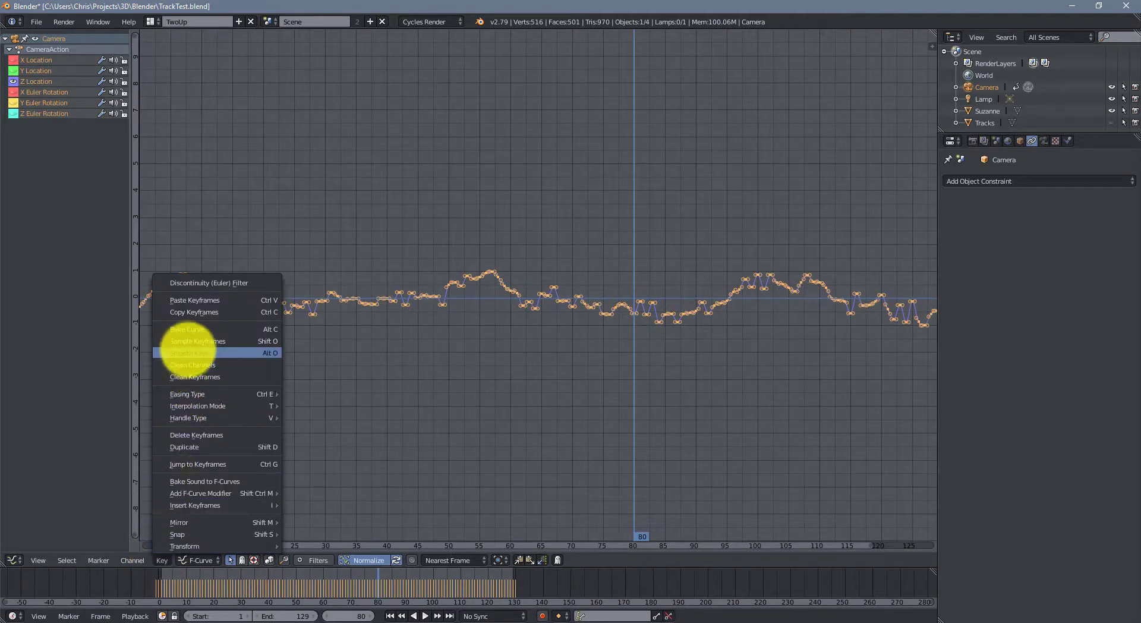
pyautogui.click(191, 353)
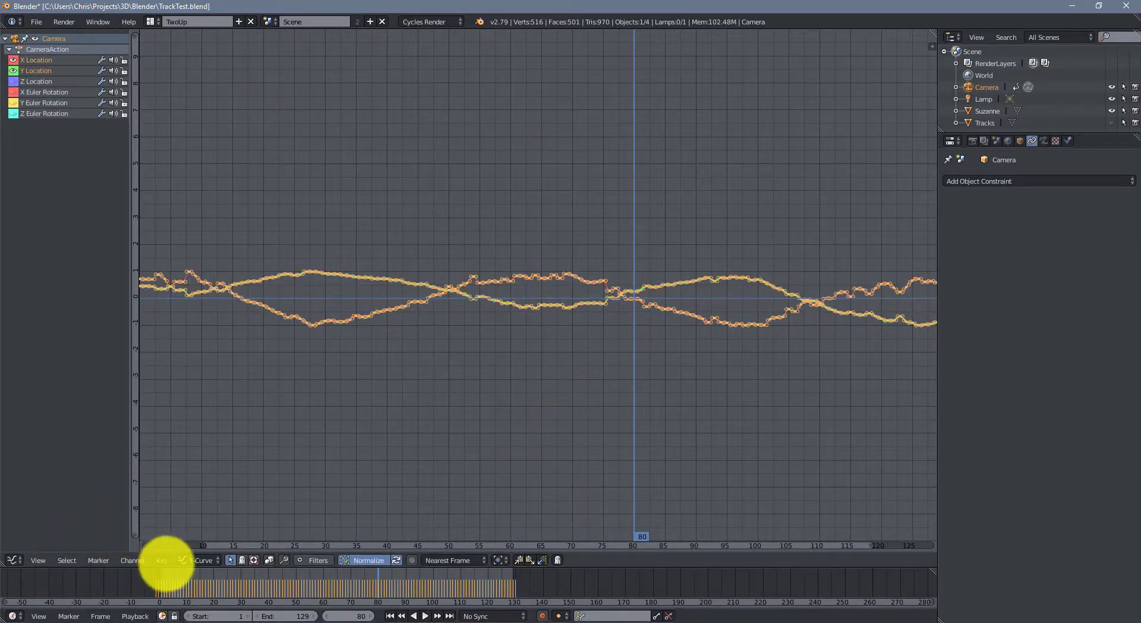
pyautogui.click(161, 559)
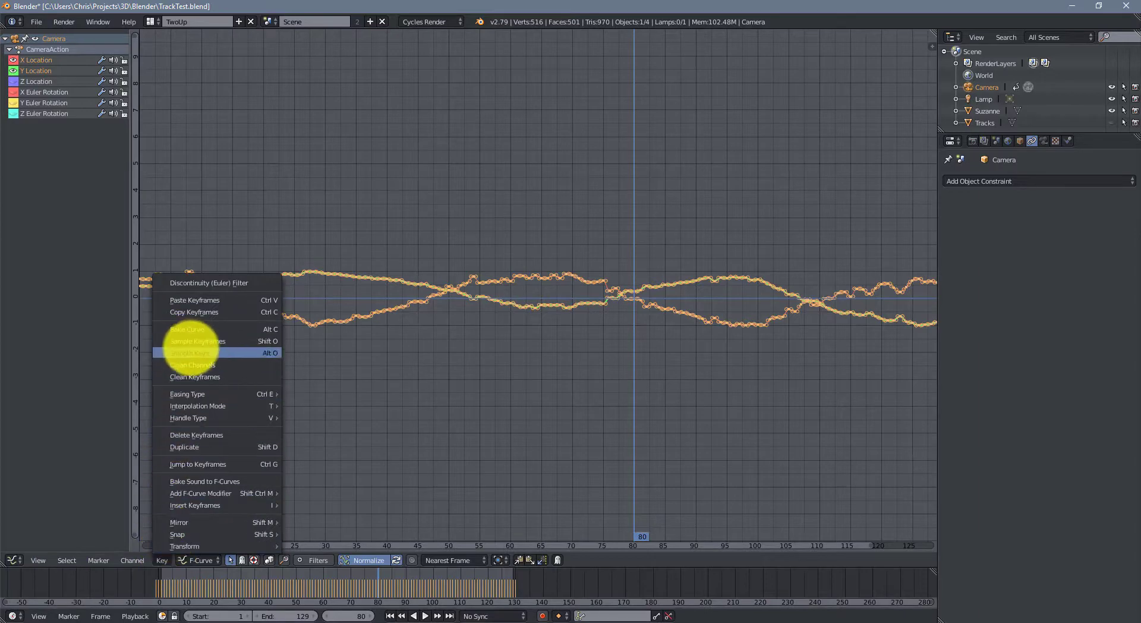
pyautogui.click(190, 352)
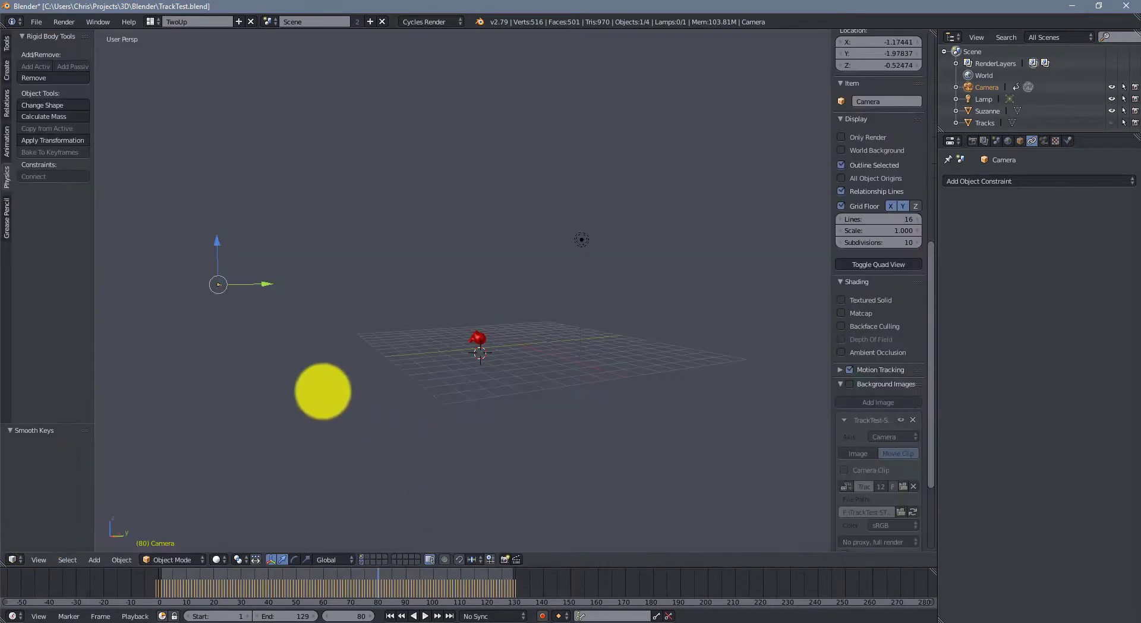
# Step: Switch to camera view with Numpad 0 and enable Only Render in the Display panel
pyautogui.press('KP_0')
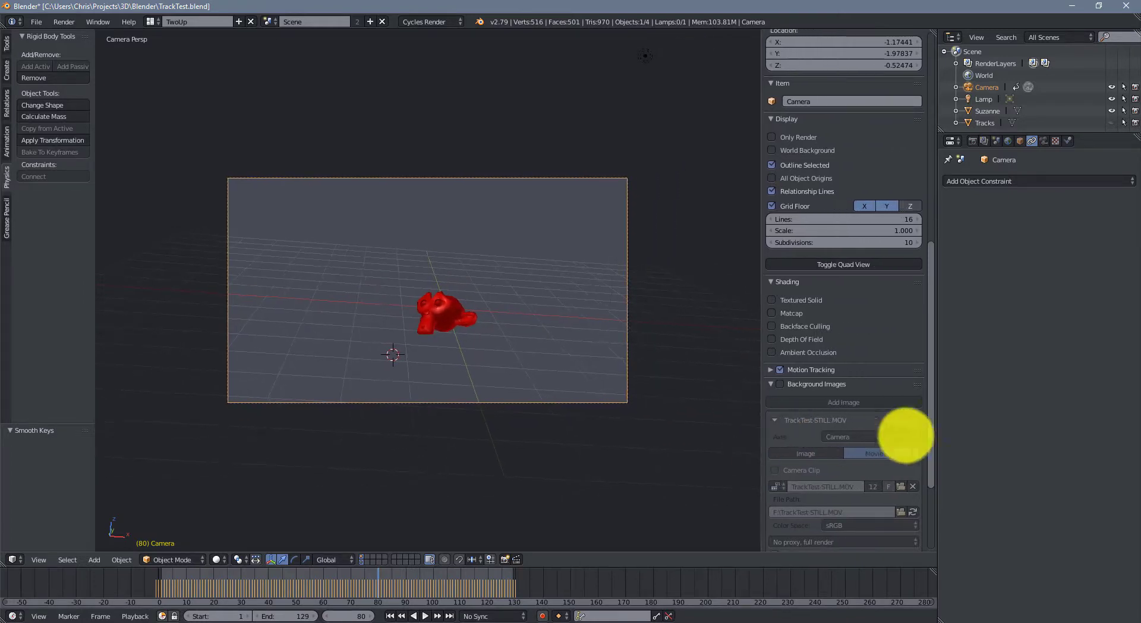
pyautogui.scroll(-3)
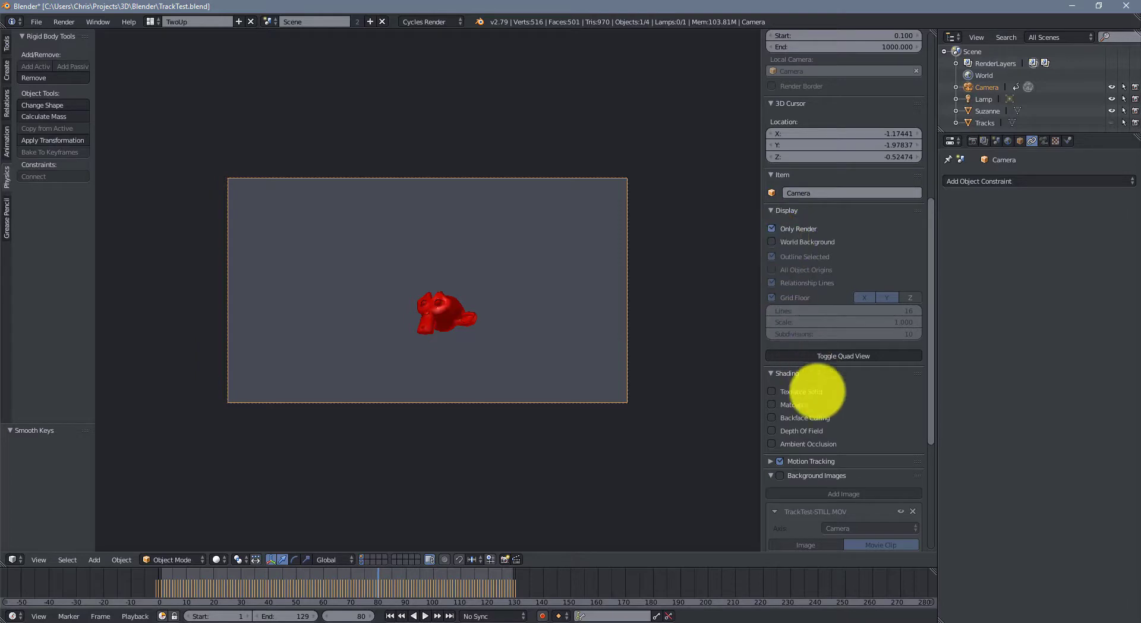
pyautogui.click(779, 475)
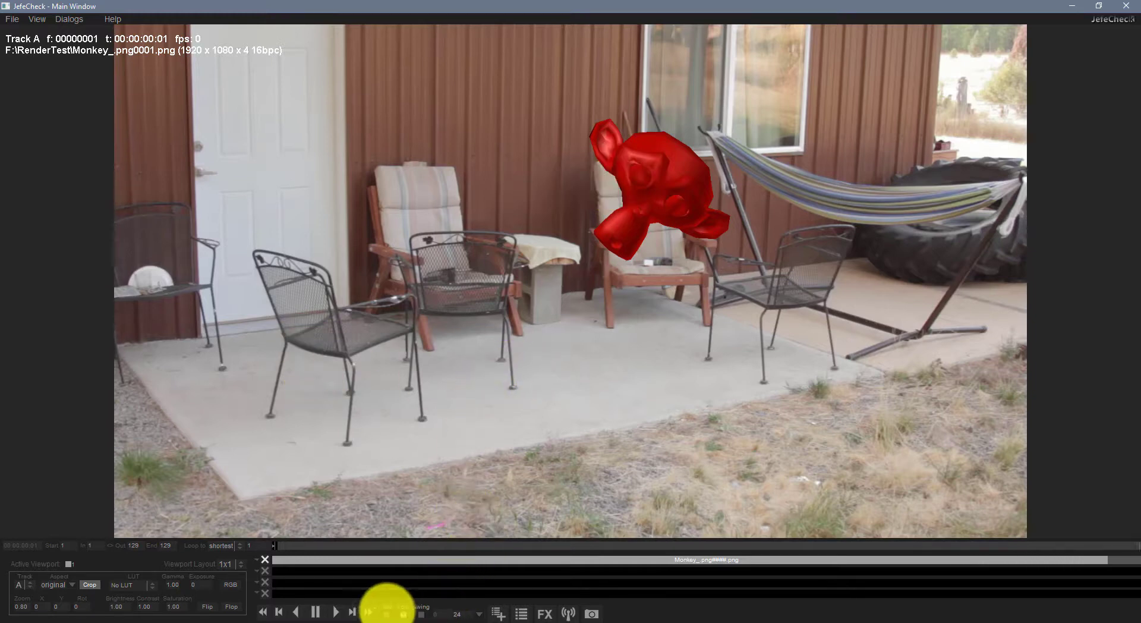
# Step: Play the Monkey_ sequence at 24 fps to review red Suzanne over the patio
pyautogui.click(316, 611)
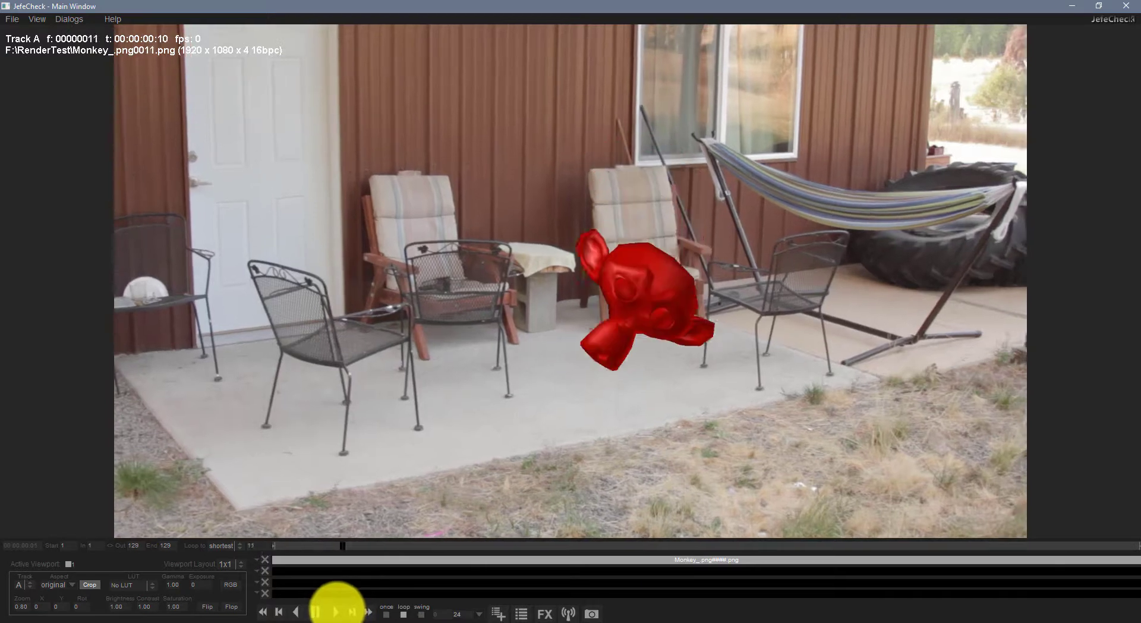
pyautogui.click(334, 611)
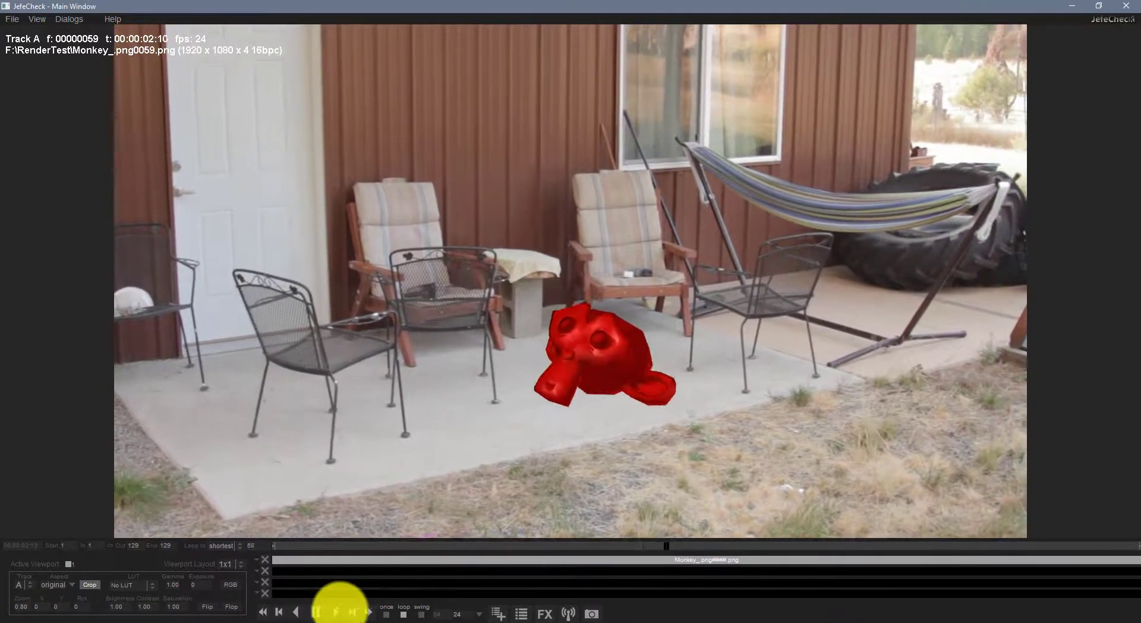
pyautogui.click(315, 611)
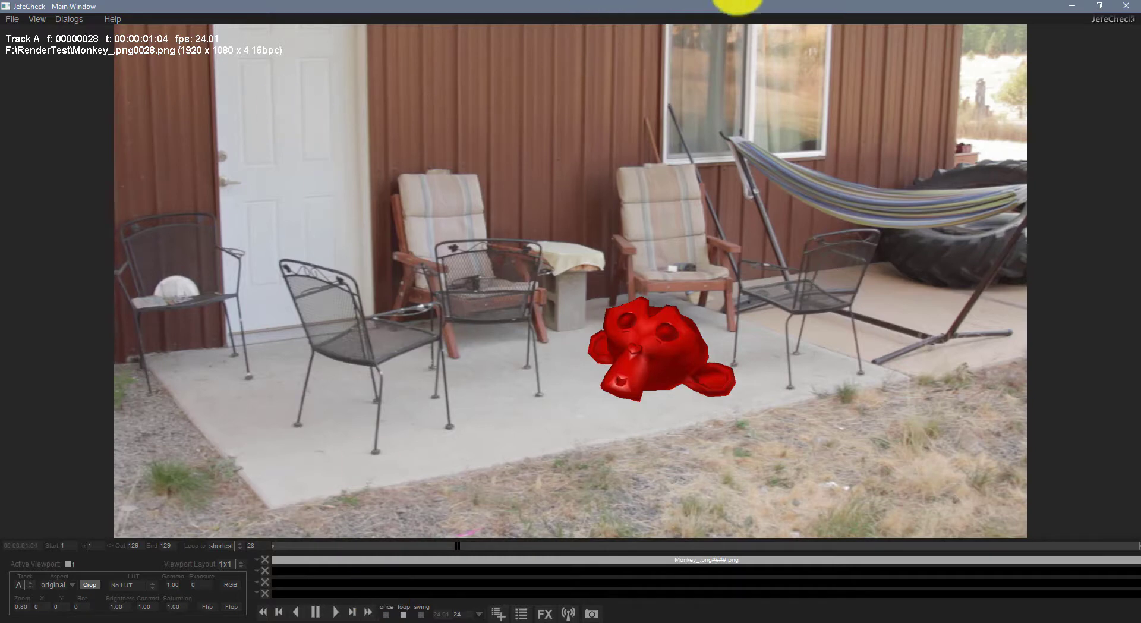
pyautogui.moveTo(873, 240)
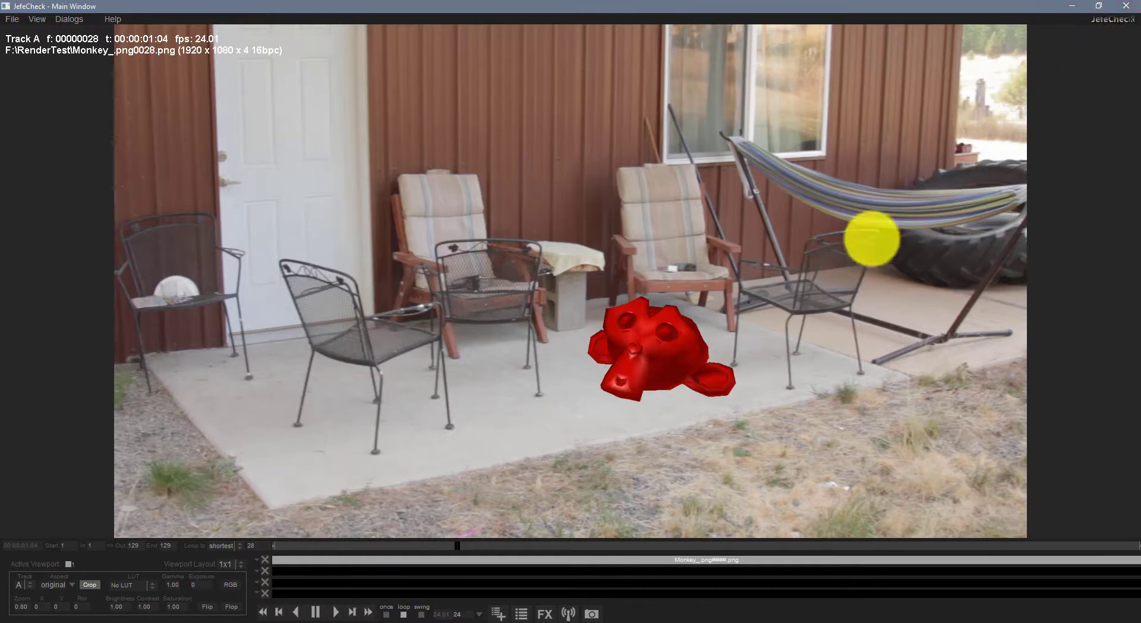
pyautogui.moveTo(872, 237); pyautogui.dragTo(571, 298)
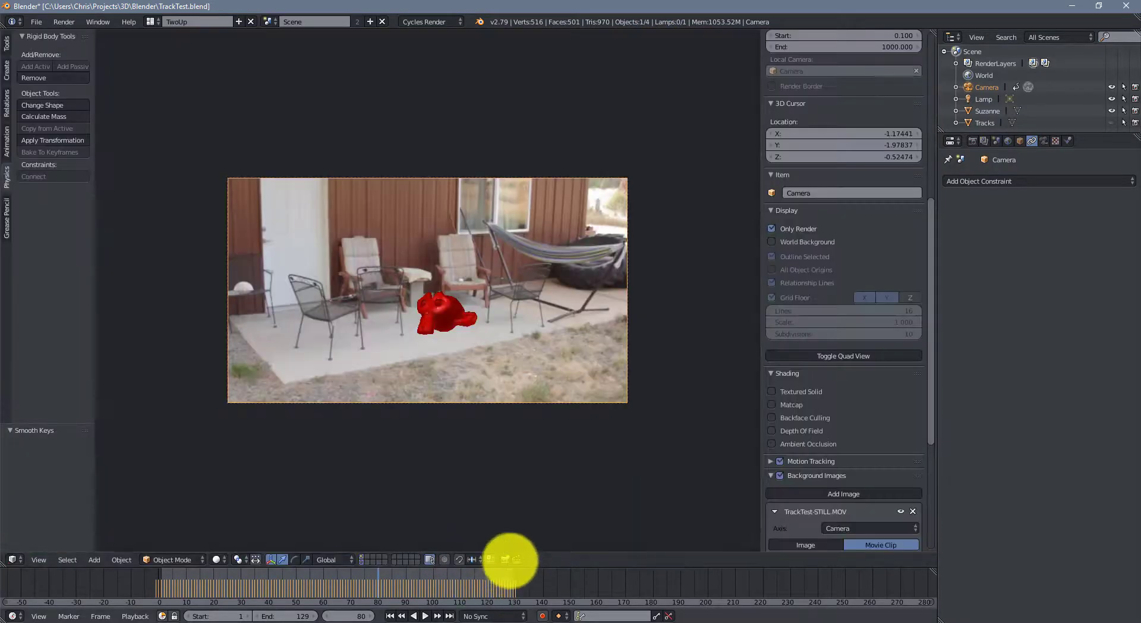
pyautogui.moveTo(517, 559)
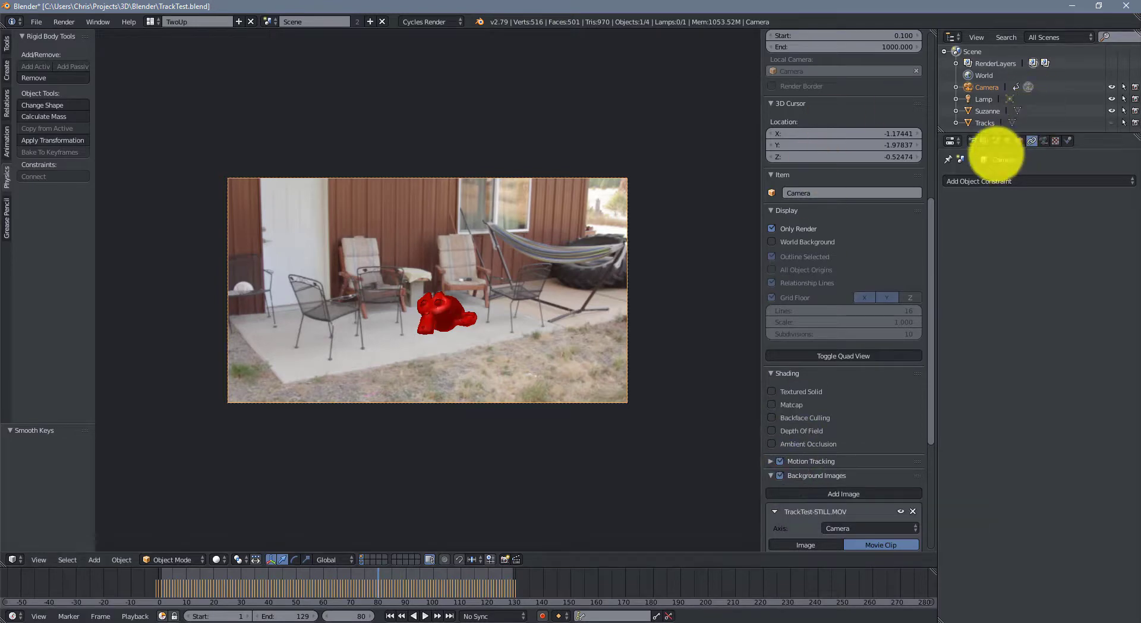
# Step: Open the Render properties tab and scroll down to the Film panel
pyautogui.click(950, 140)
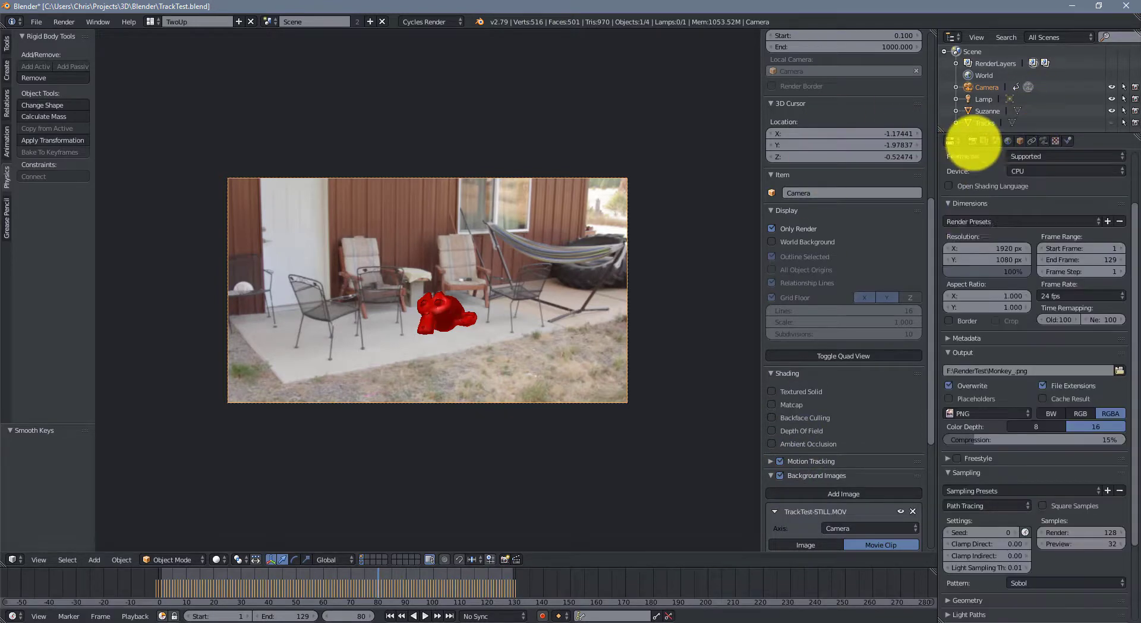
pyautogui.scroll(-3)
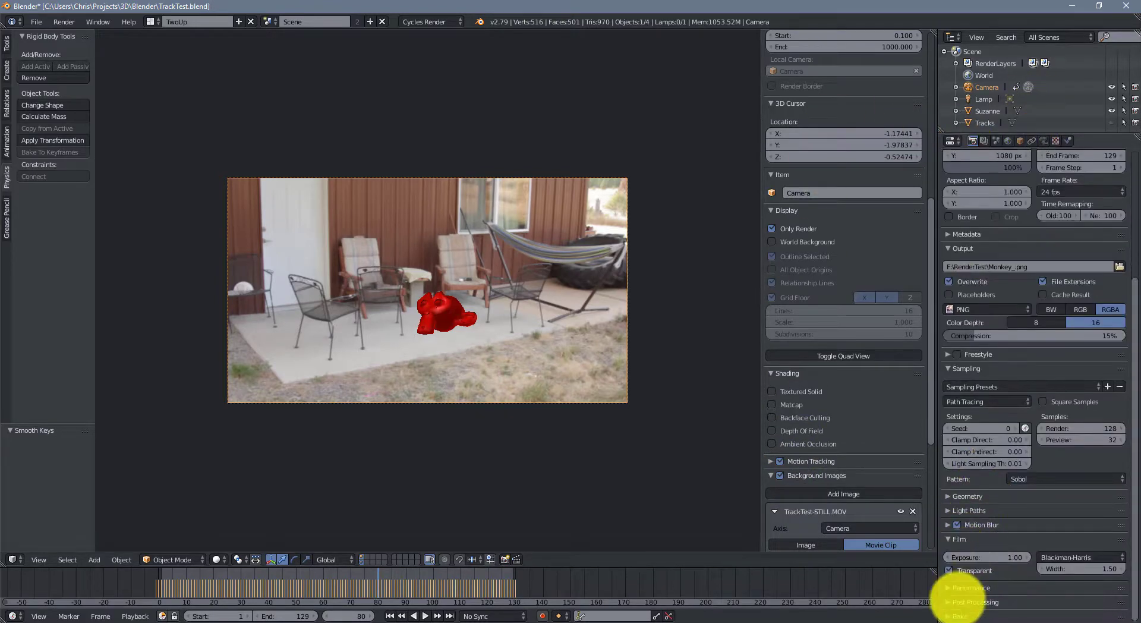